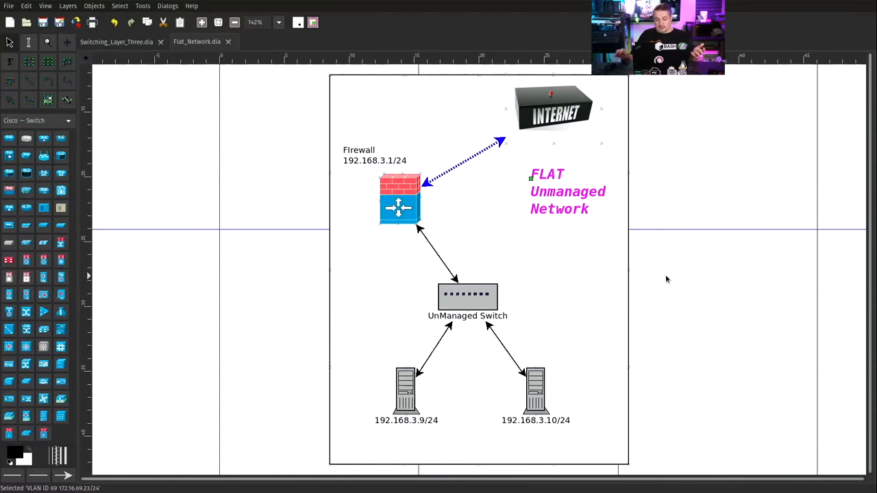
pyautogui.moveTo(495, 280)
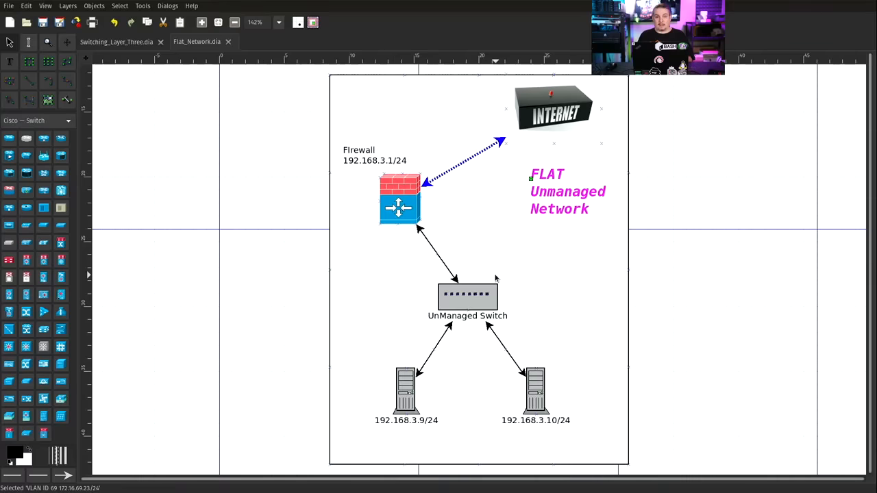
pyautogui.moveTo(373, 351)
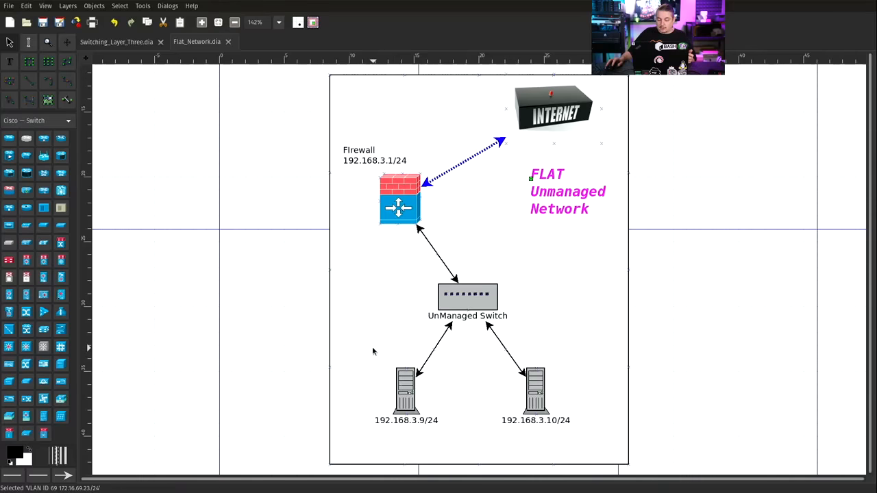
# - Point out the 192.168.3.9/24 and 192.168.3.10/24 hosts and the firewall in the flat network
pyautogui.click(405, 391)
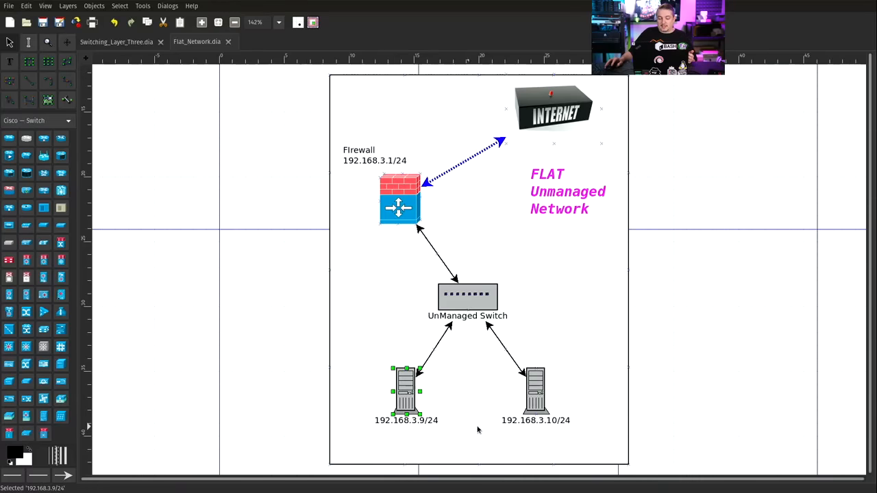
pyautogui.click(535, 392)
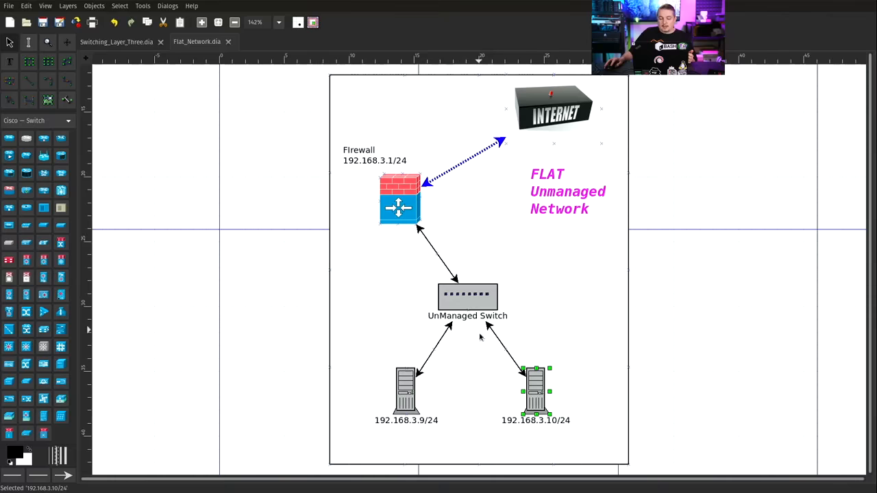
pyautogui.moveTo(468, 335)
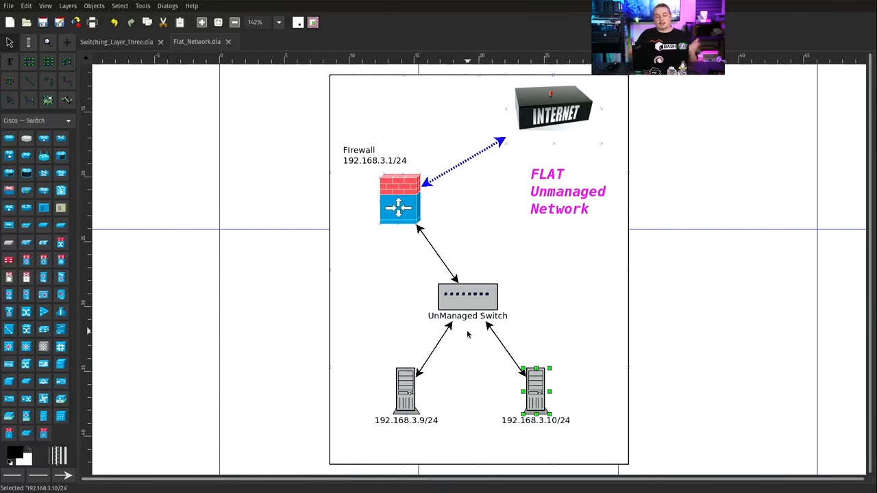
pyautogui.moveTo(487, 395)
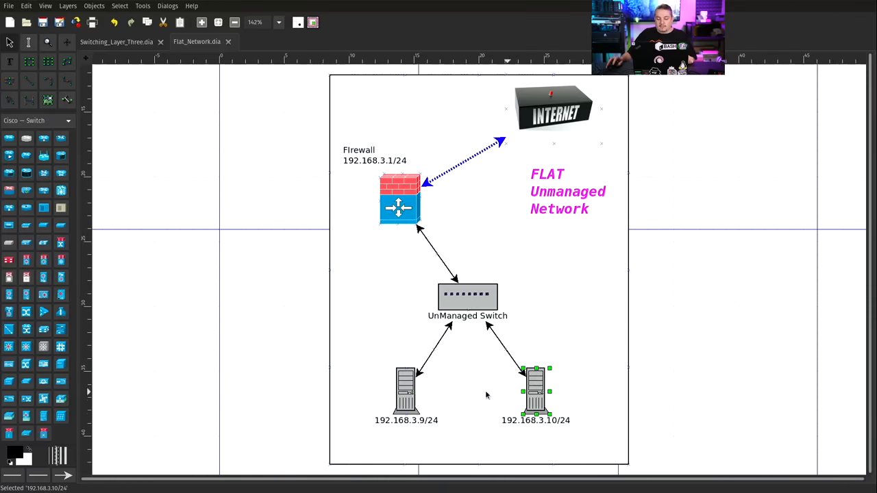
pyautogui.moveTo(423, 429)
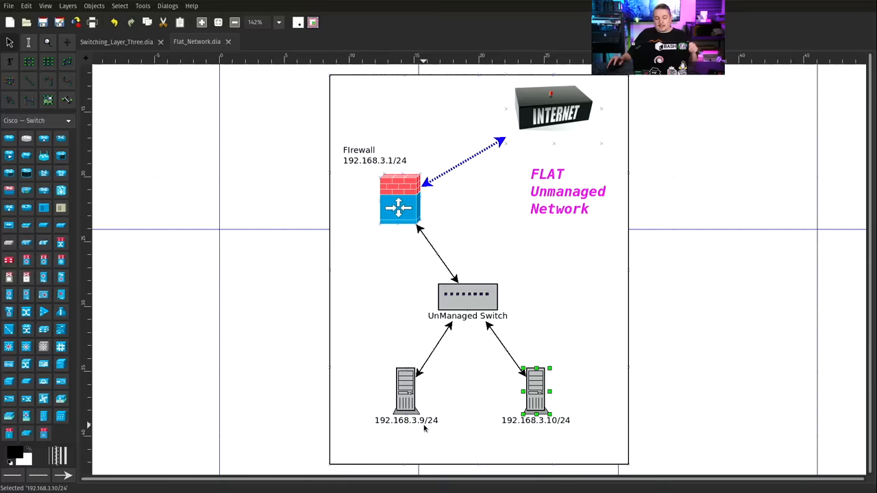
pyautogui.moveTo(405, 218)
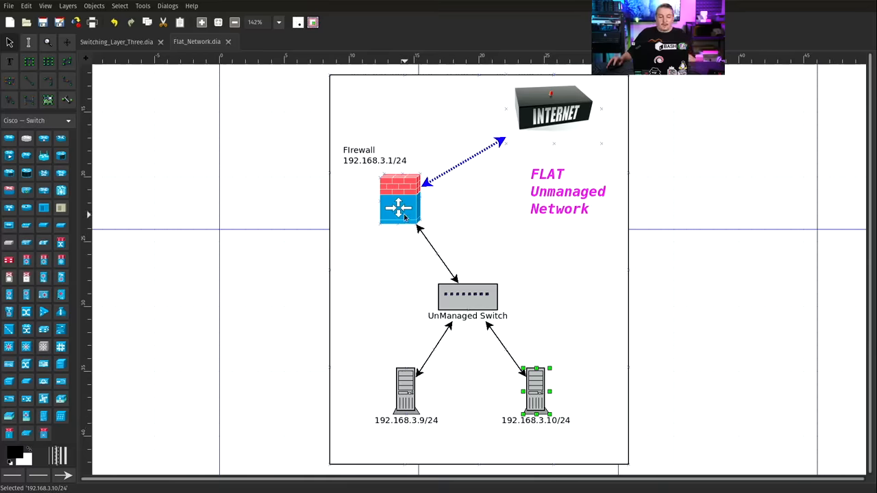
pyautogui.click(400, 203)
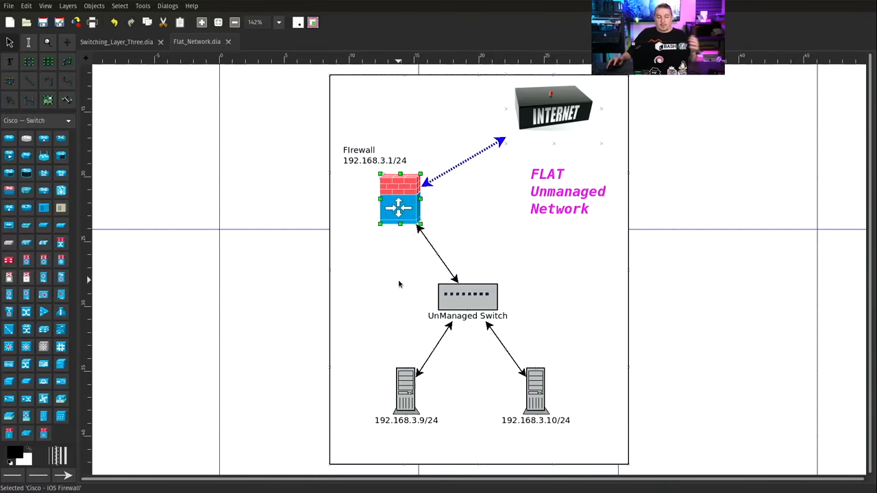
pyautogui.moveTo(356, 269)
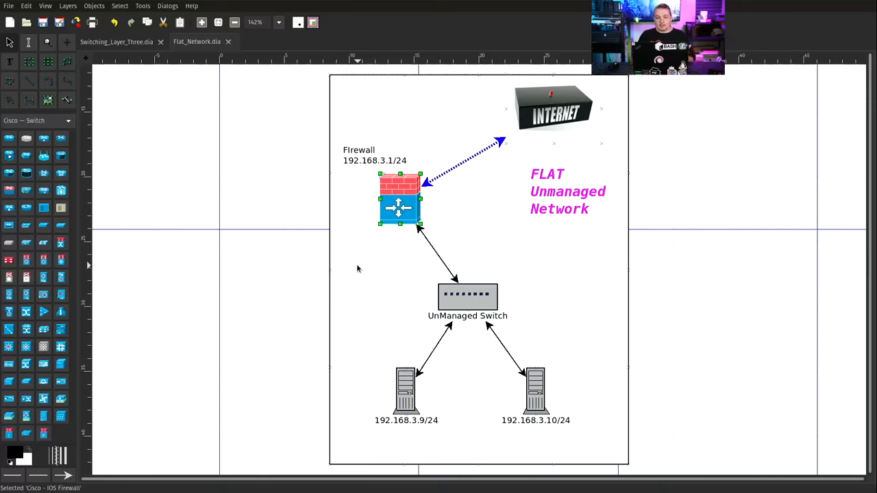
pyautogui.moveTo(414, 217)
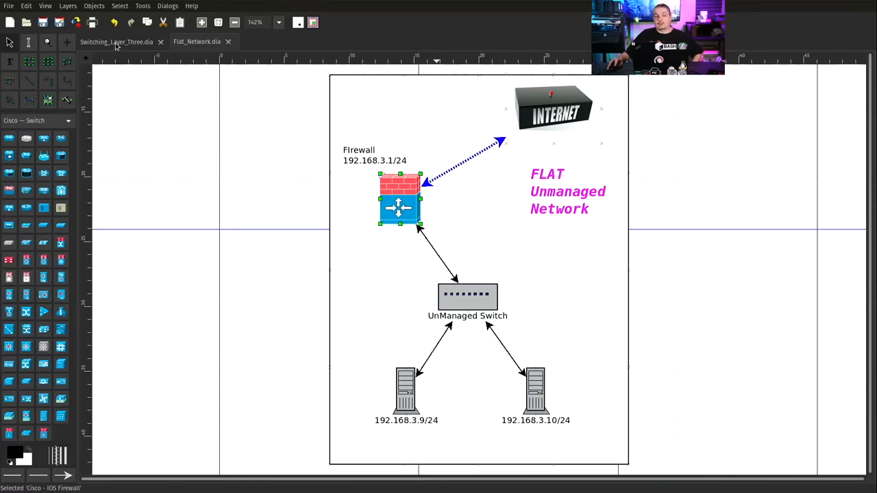
# - Show the Switching_Layer_Three diagram and point out the firewall link and Managed Switches One and Two
pyautogui.click(117, 41)
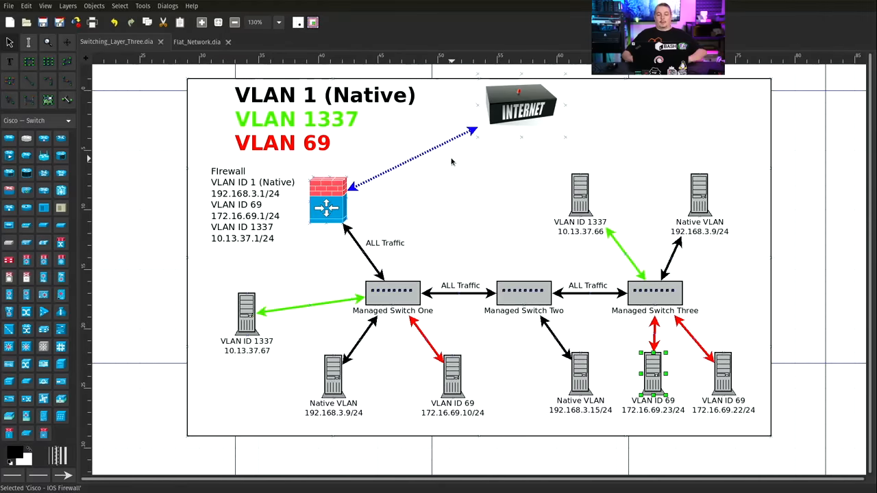
pyautogui.moveTo(474, 113)
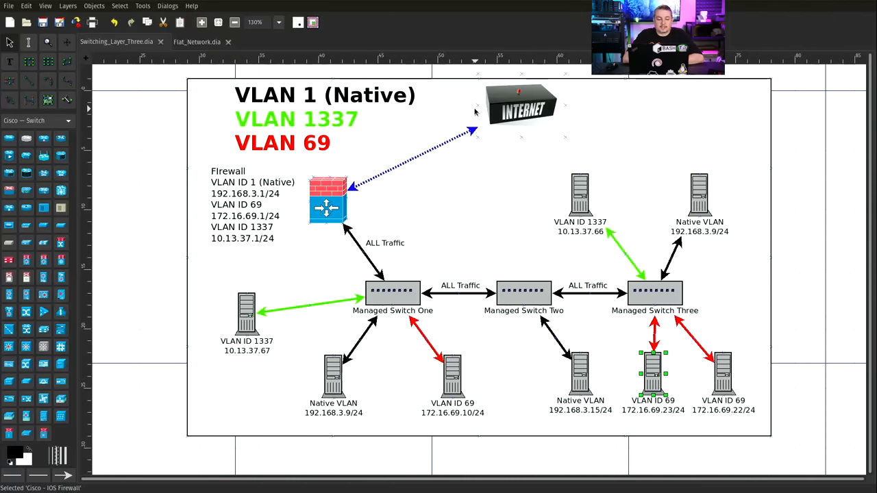
pyautogui.click(328, 199)
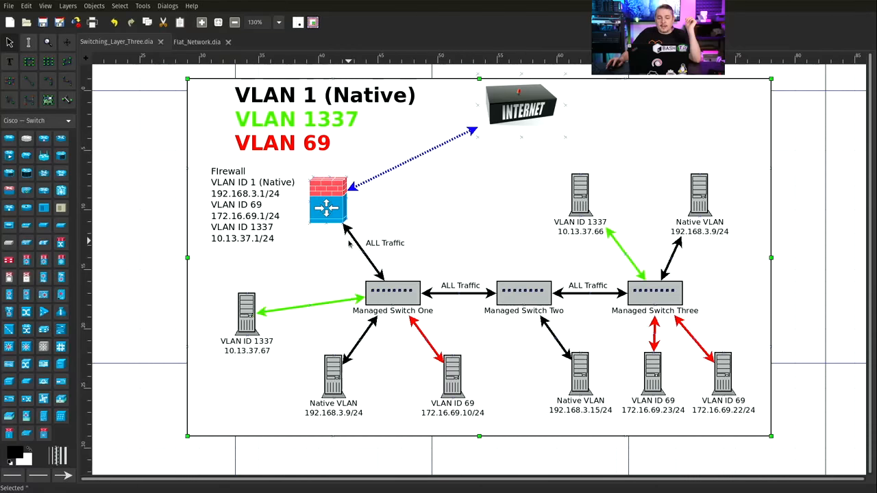
pyautogui.click(385, 281)
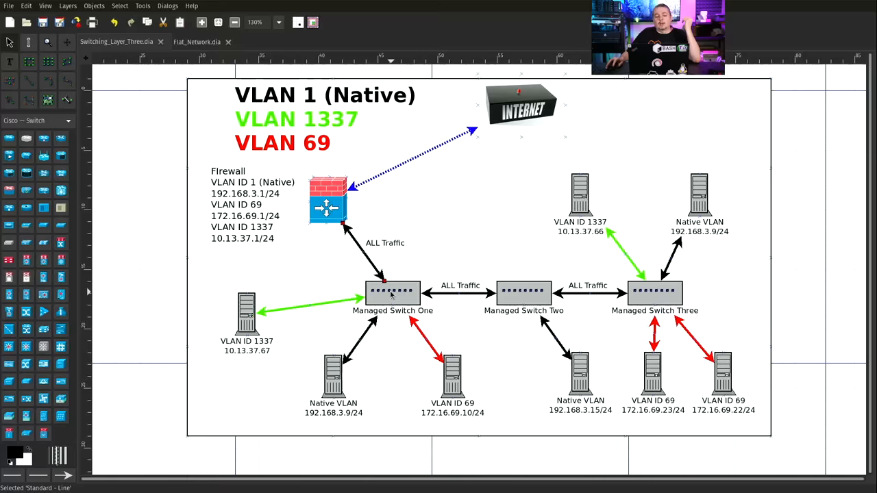
pyautogui.click(391, 292)
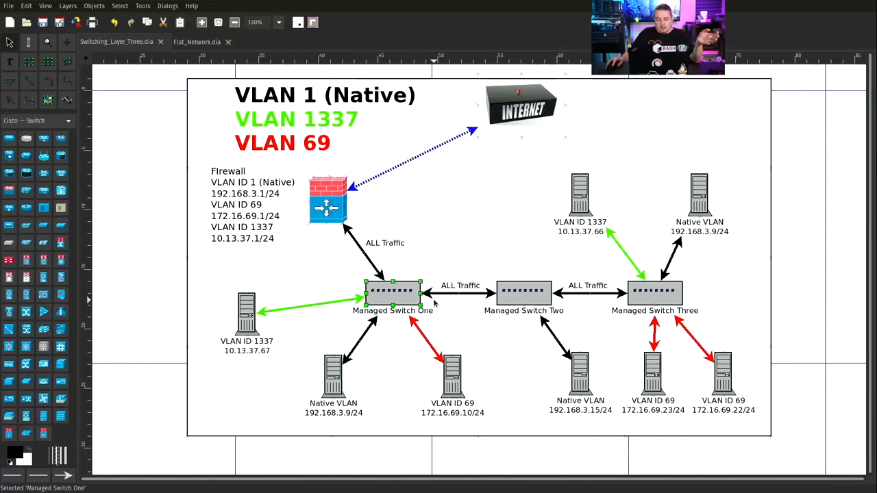
pyautogui.click(524, 294)
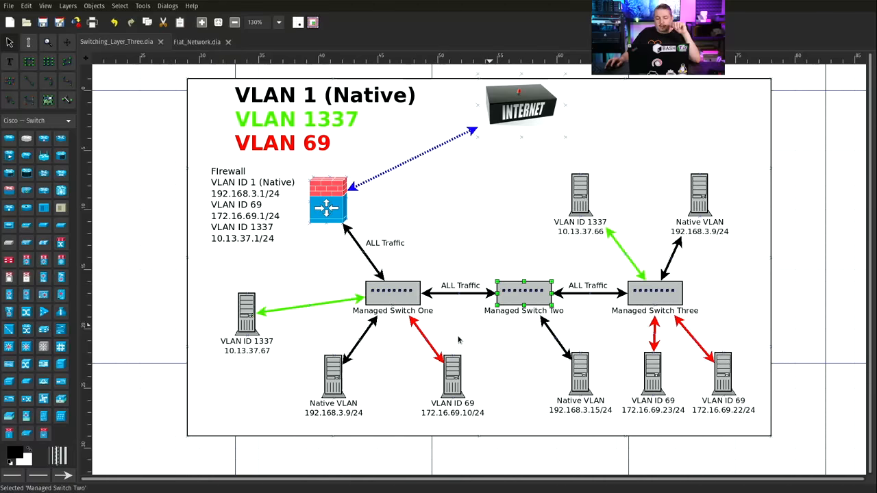
pyautogui.moveTo(592, 307)
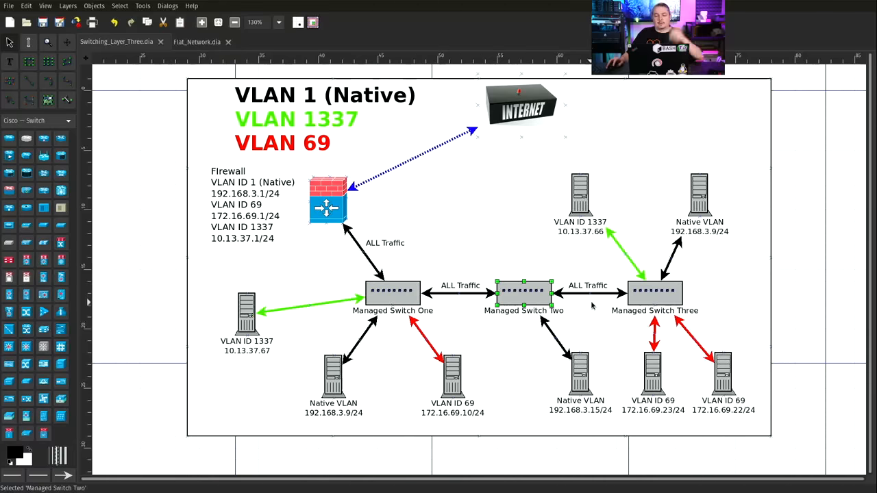
pyautogui.moveTo(587, 298)
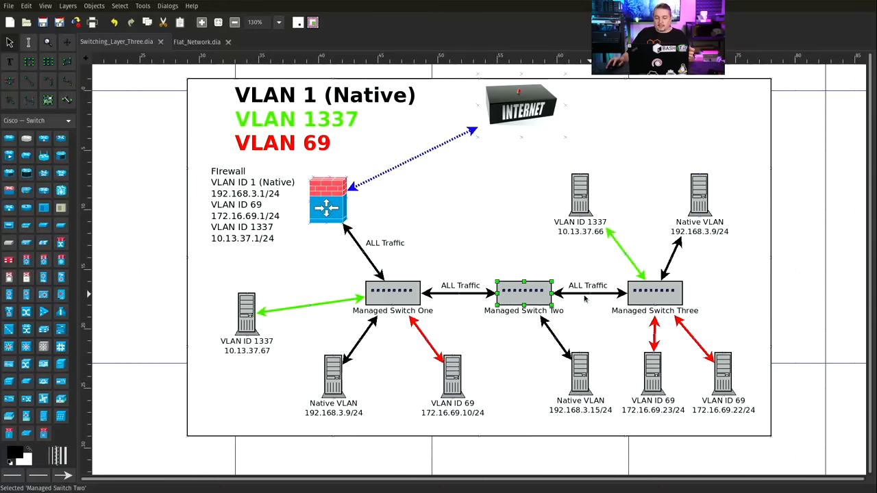
# - Point out Managed Switches Two and Three carrying VLAN 1, 1337 and 69
pyautogui.click(655, 293)
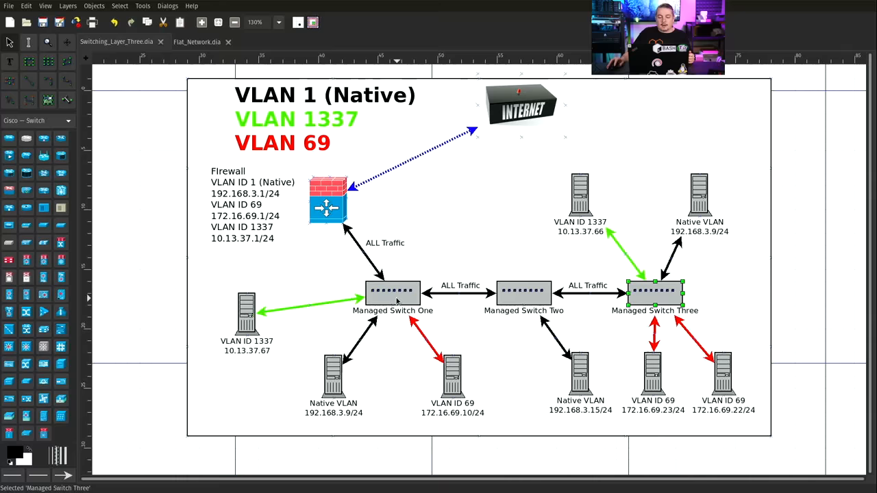
pyautogui.click(523, 293)
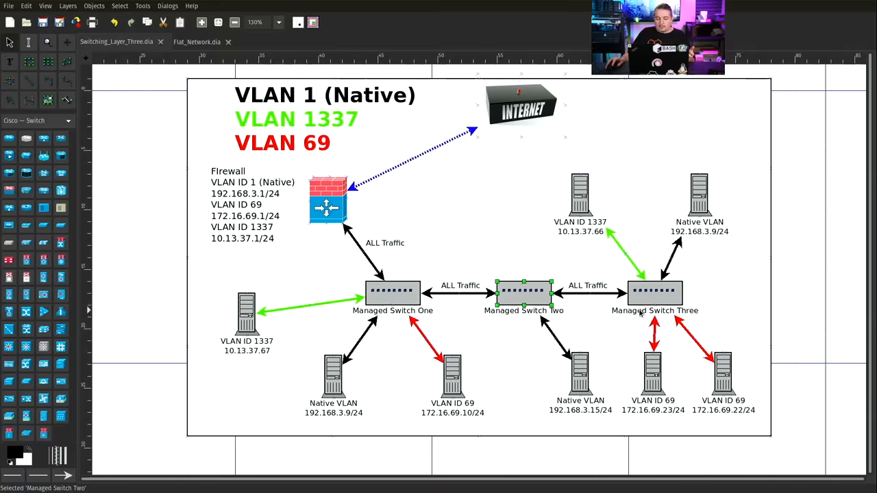
pyautogui.click(655, 293)
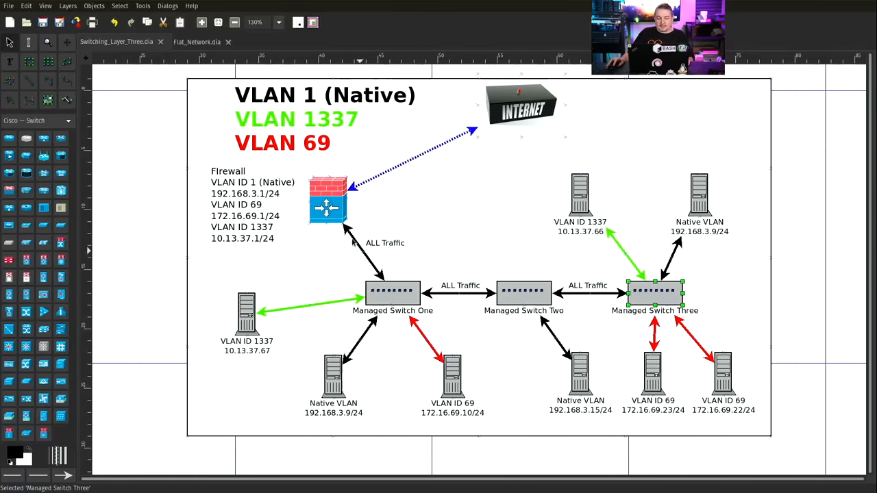
pyautogui.moveTo(515, 314)
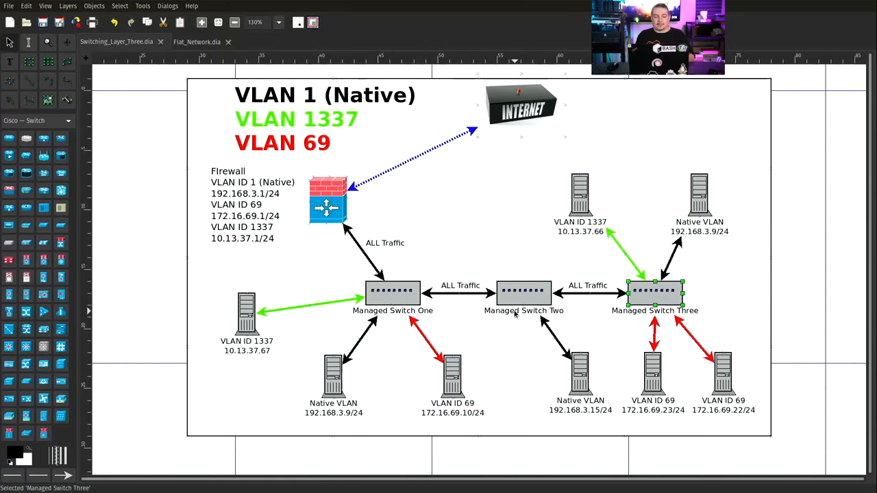
pyautogui.moveTo(357, 249)
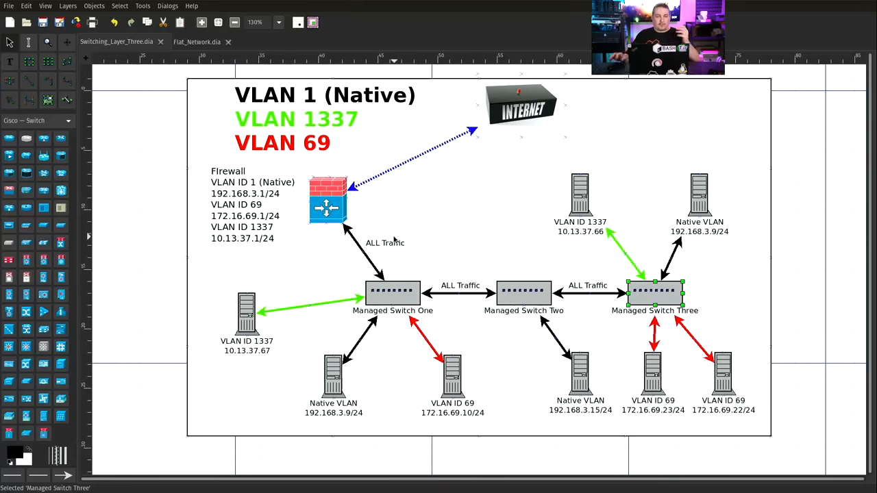
pyautogui.moveTo(464, 295)
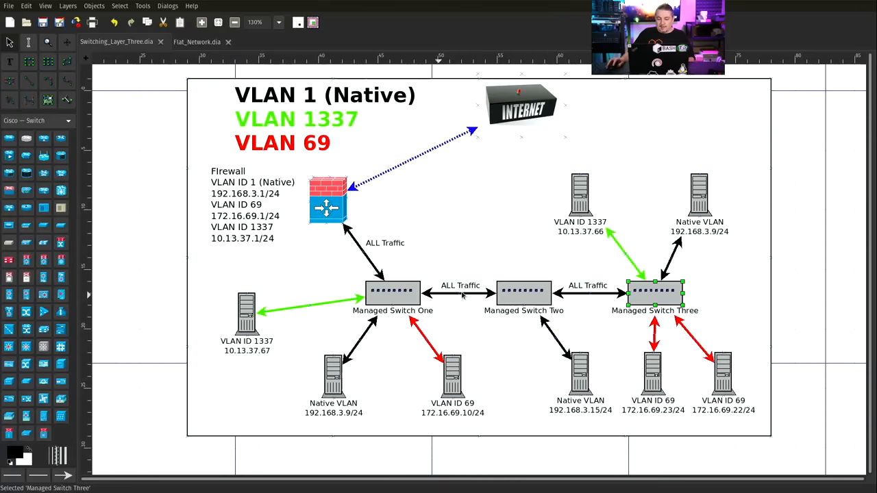
pyautogui.moveTo(504, 293)
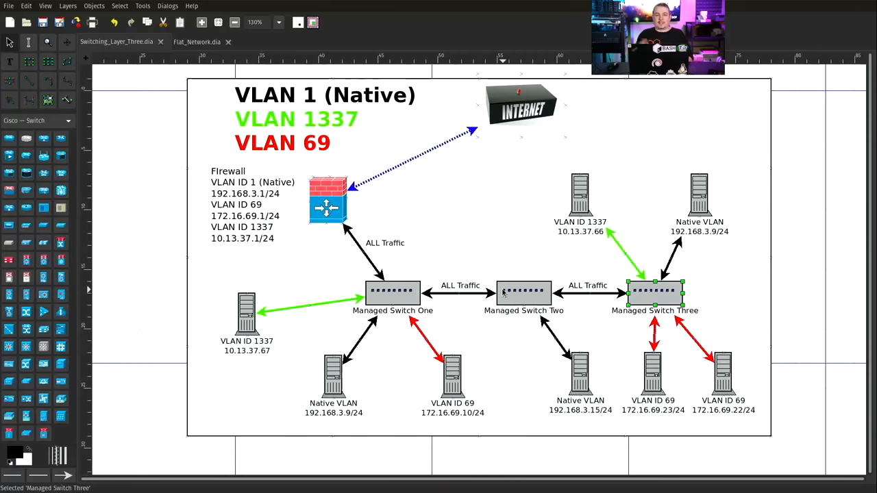
pyautogui.moveTo(592, 282)
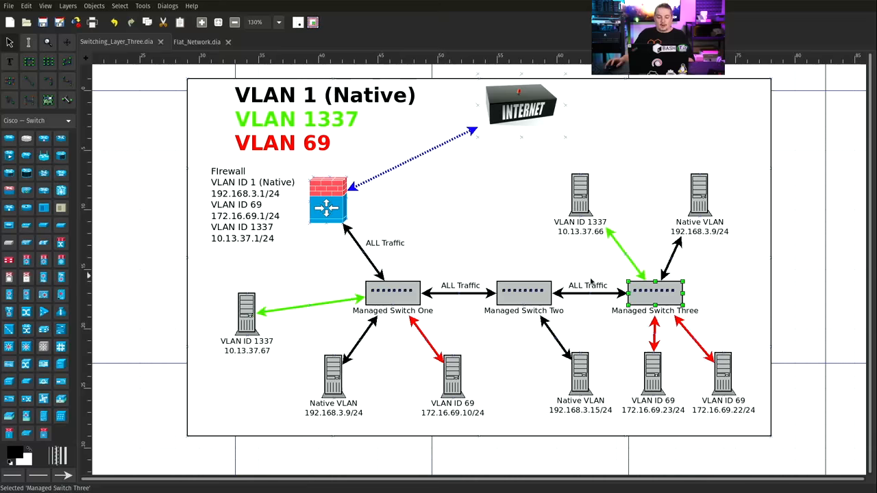
pyautogui.moveTo(655, 298)
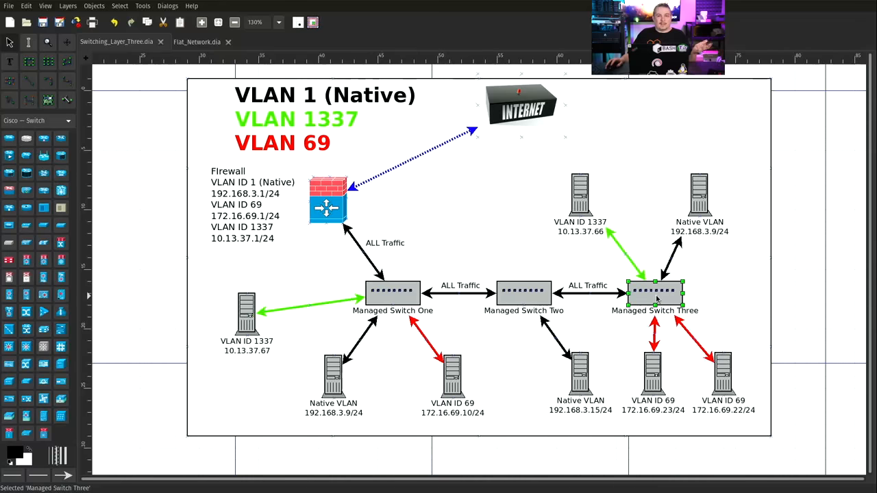
pyautogui.moveTo(499, 280)
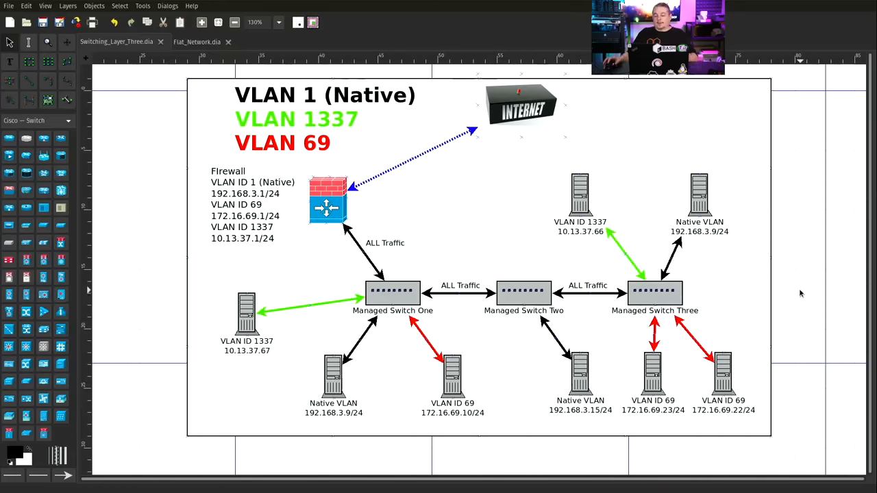
pyautogui.moveTo(392, 16)
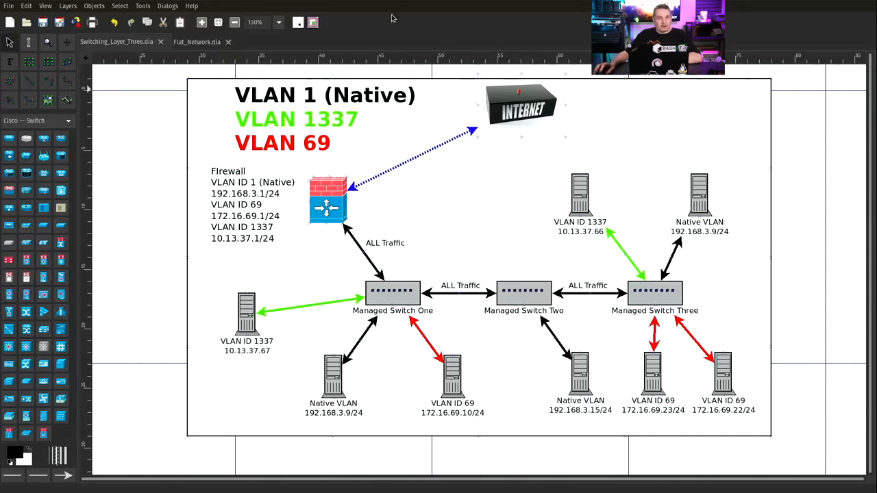
pyautogui.moveTo(606, 281)
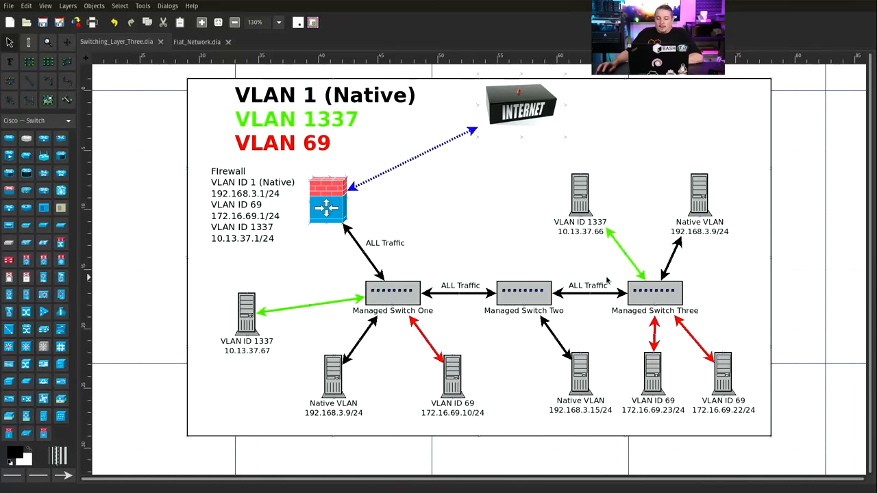
pyautogui.moveTo(244, 200)
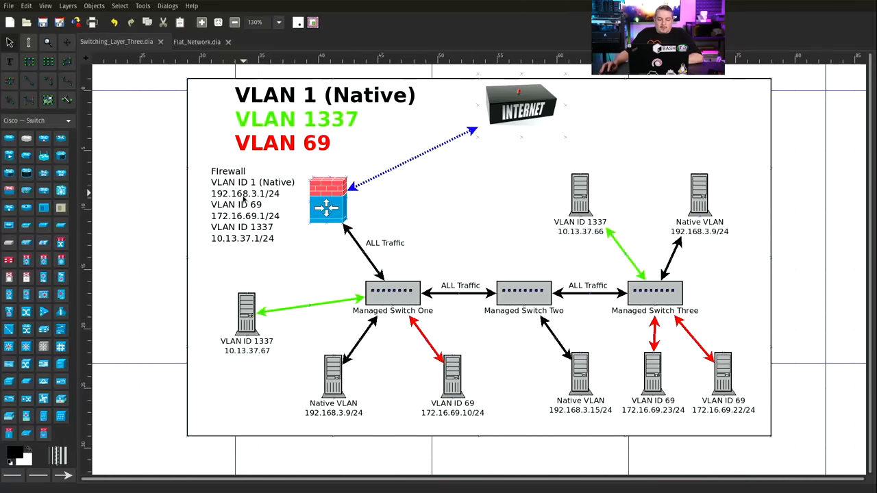
pyautogui.moveTo(223, 224)
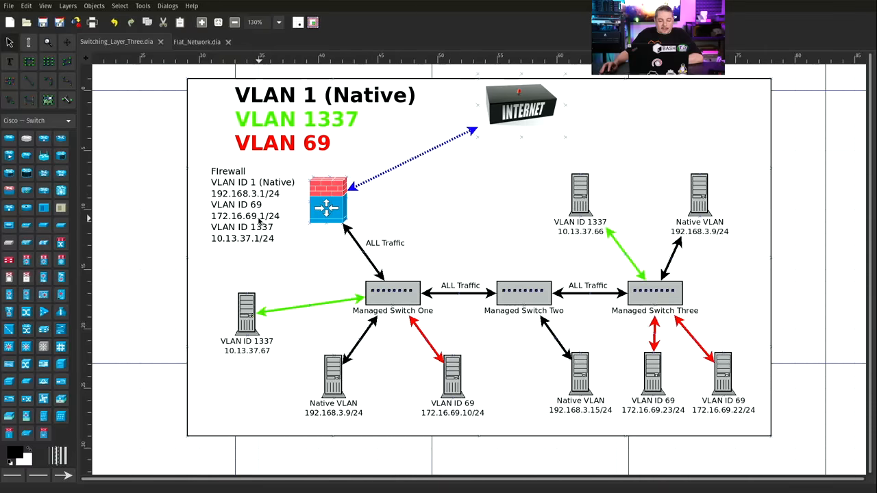
pyautogui.click(327, 198)
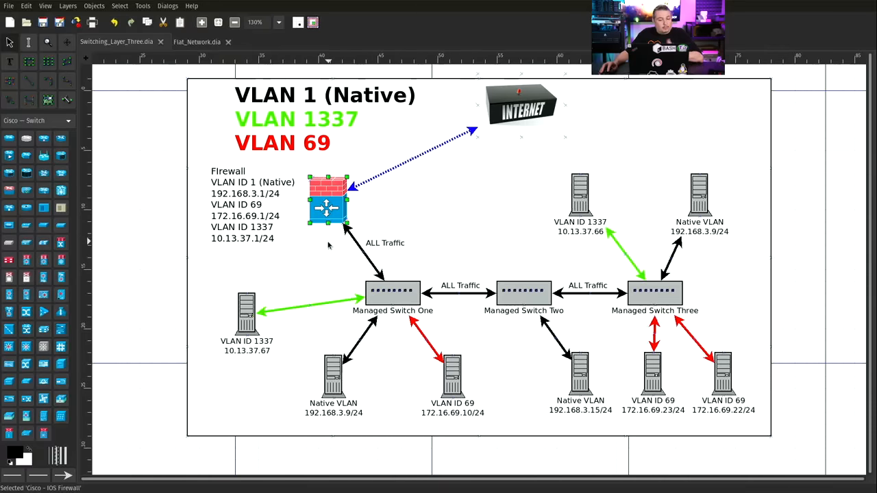
pyautogui.moveTo(236, 252)
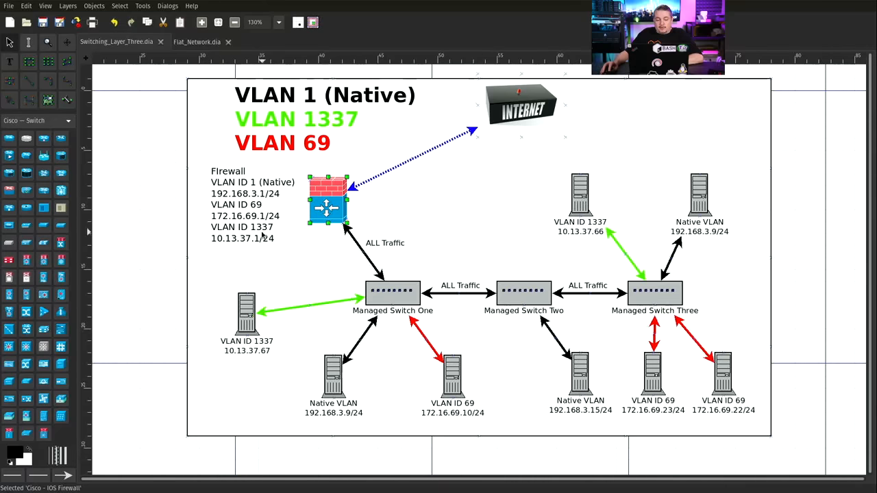
pyautogui.moveTo(259, 249)
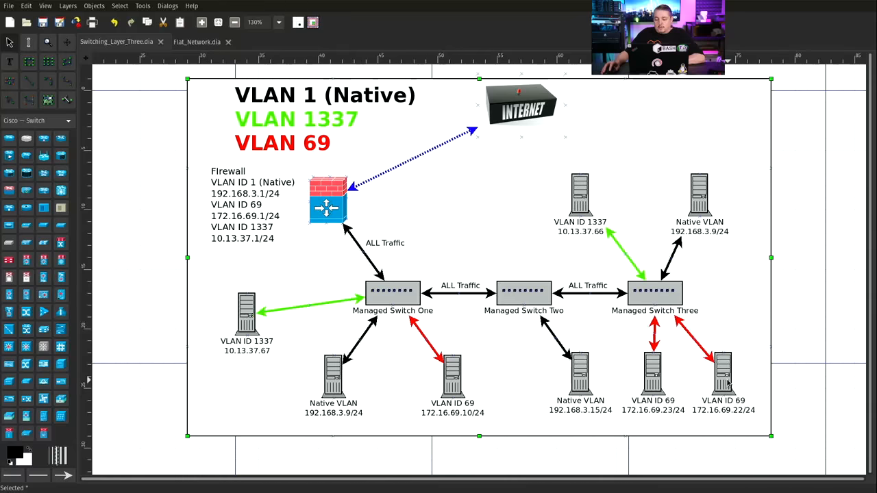
pyautogui.click(723, 372)
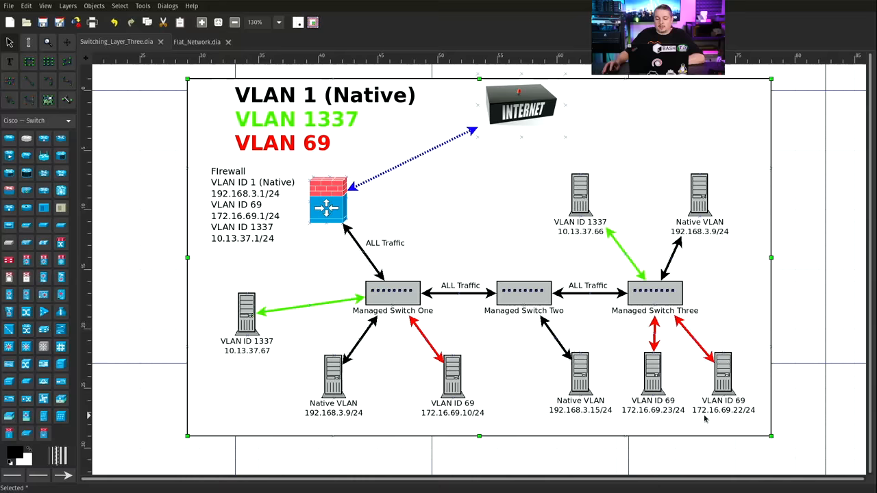
pyautogui.click(655, 293)
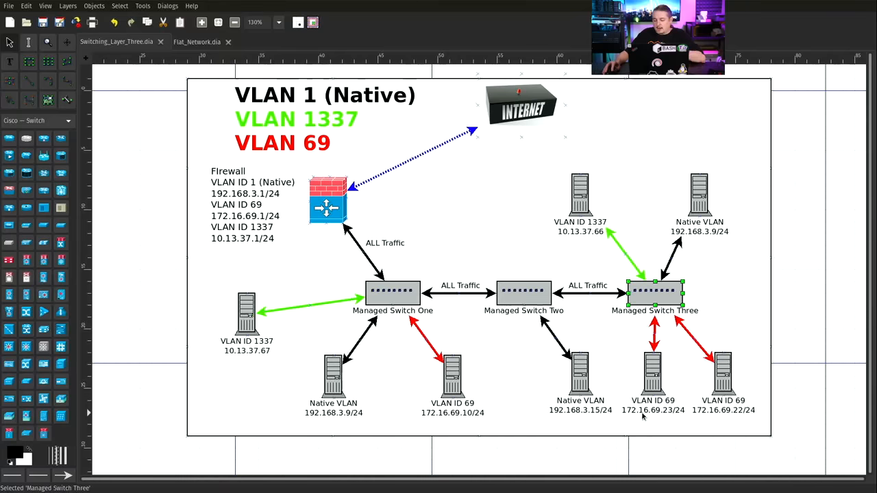
pyautogui.moveTo(655, 351)
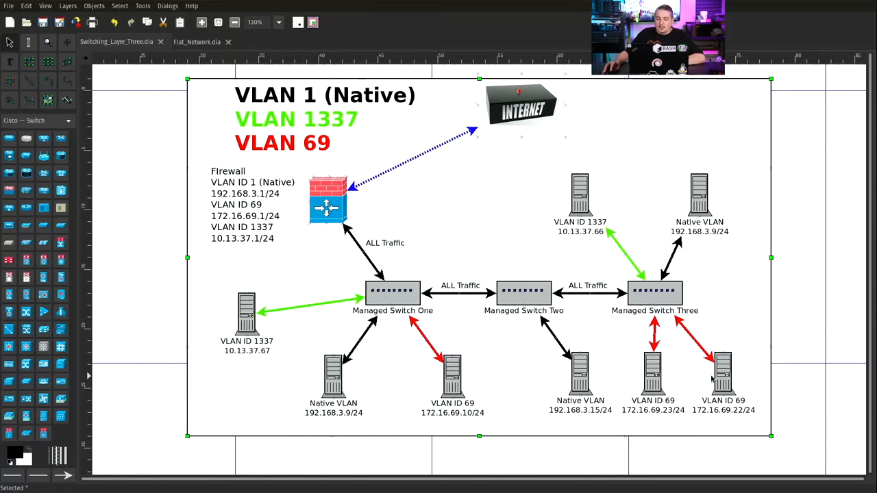
pyautogui.click(655, 293)
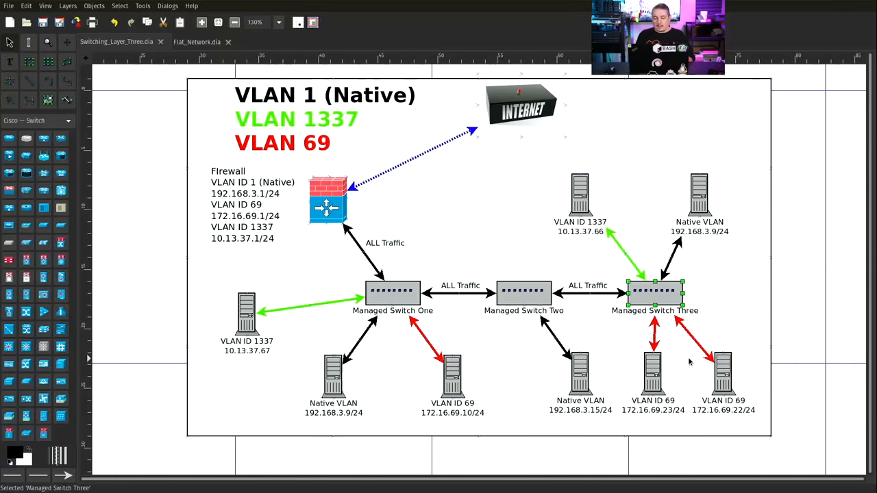
pyautogui.moveTo(471, 381)
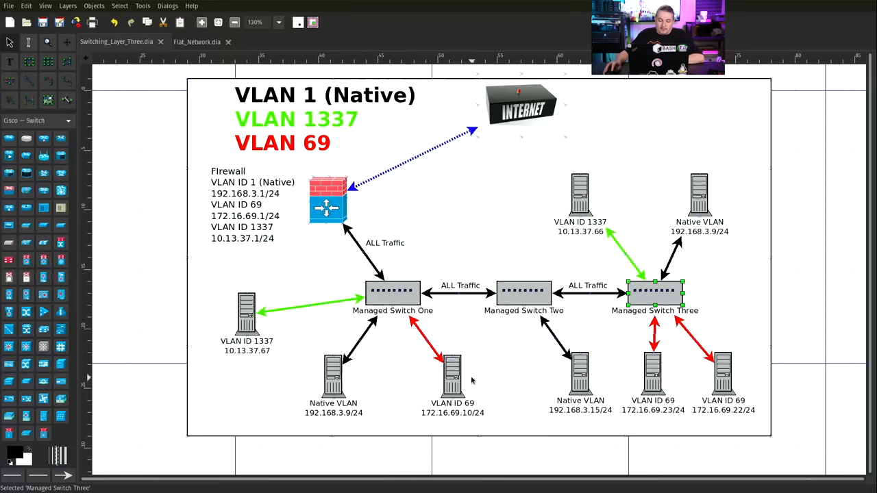
pyautogui.click(453, 377)
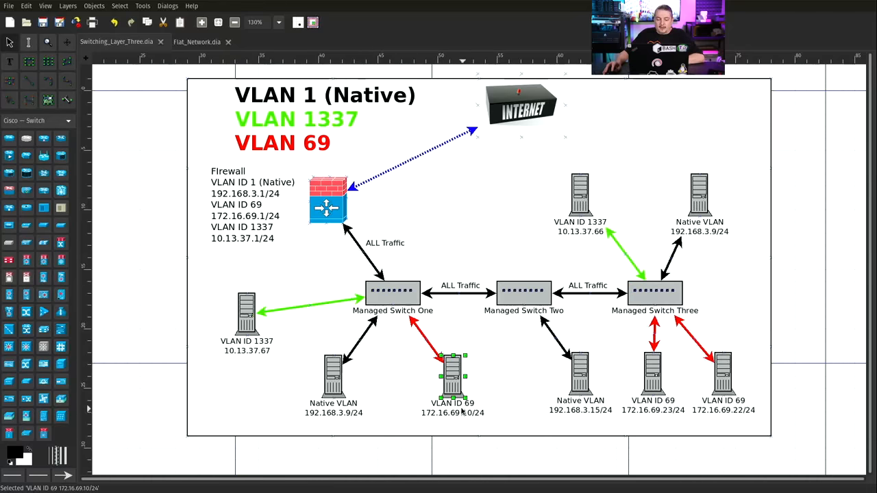
pyautogui.moveTo(518, 304)
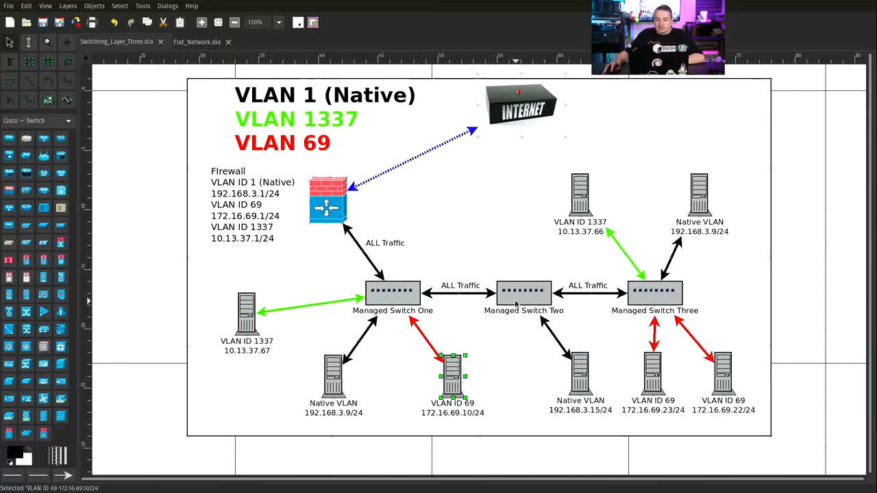
pyautogui.click(655, 294)
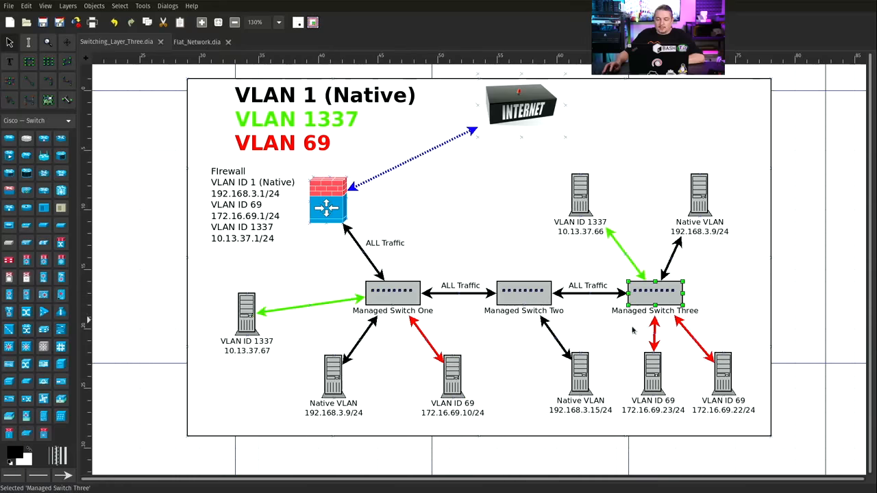
pyautogui.click(723, 373)
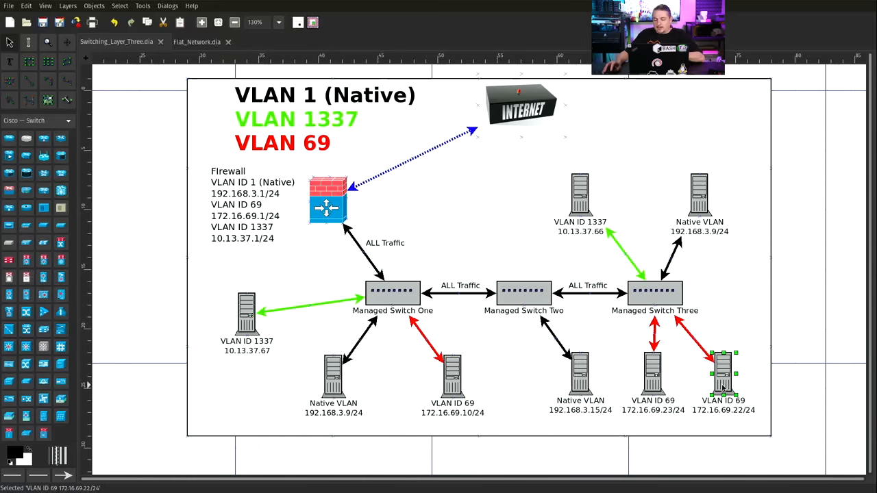
pyautogui.click(655, 293)
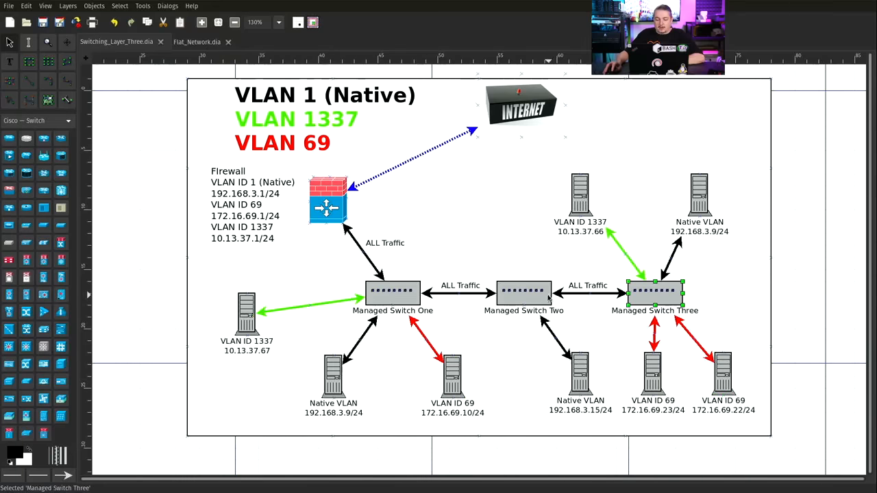
pyautogui.click(452, 375)
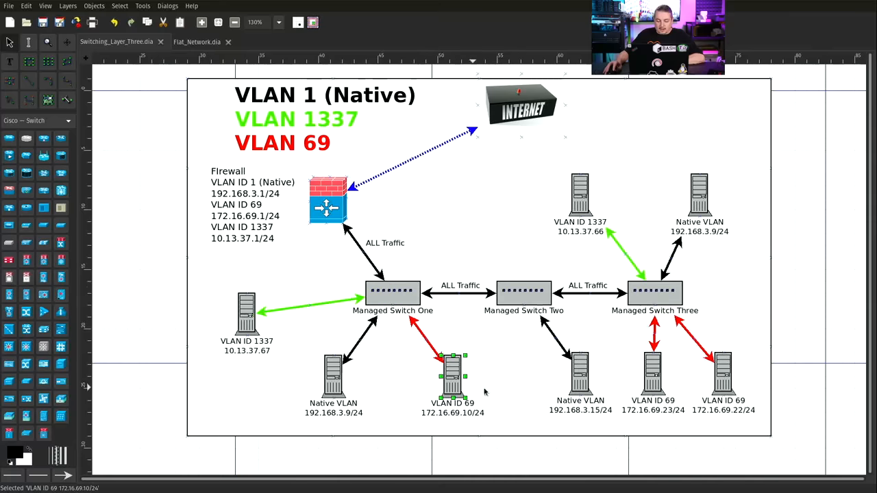
pyautogui.moveTo(460, 298)
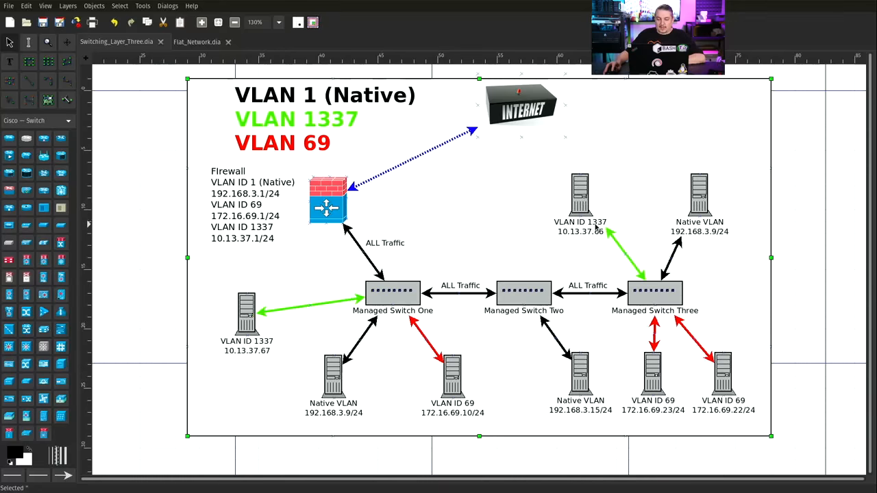
pyautogui.moveTo(583, 236)
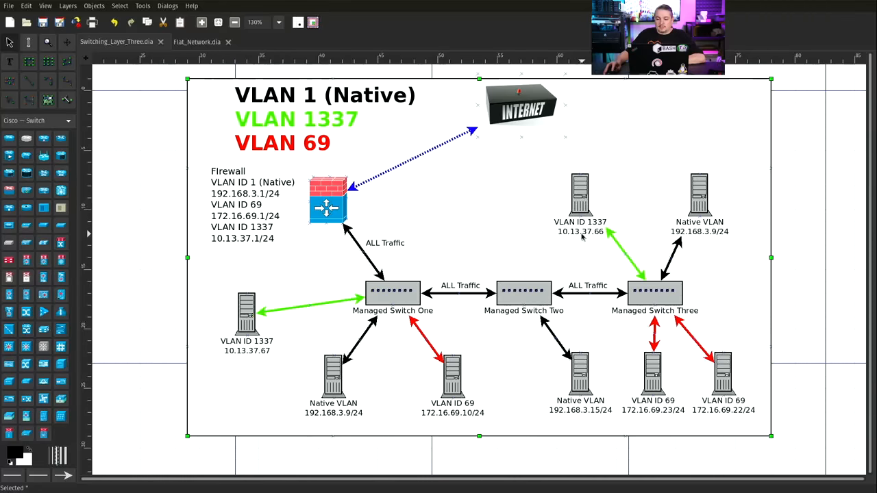
pyautogui.click(655, 294)
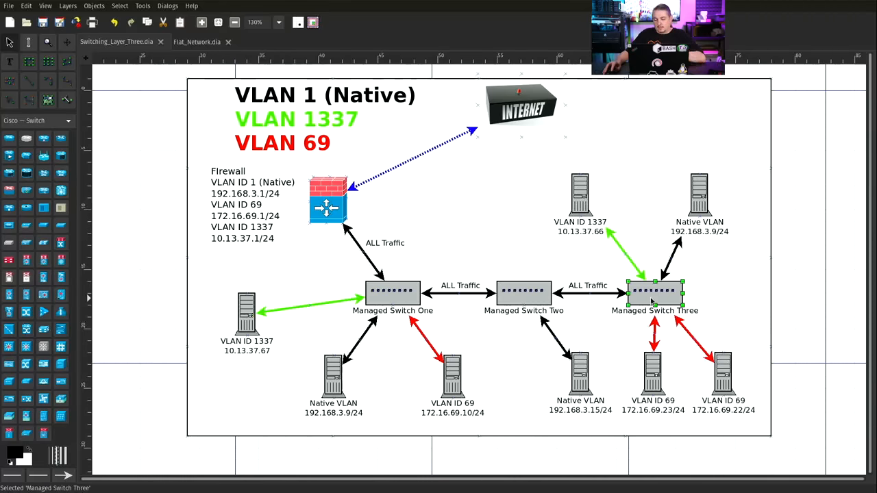
pyautogui.click(247, 312)
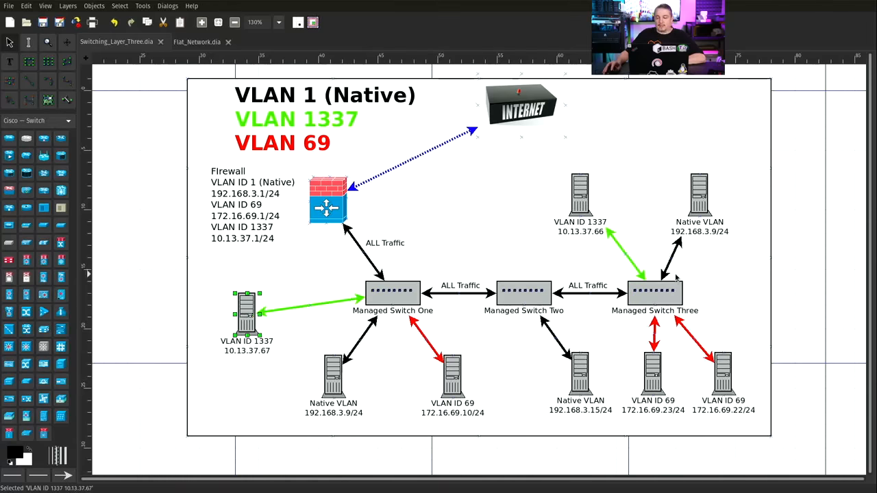
pyautogui.click(699, 194)
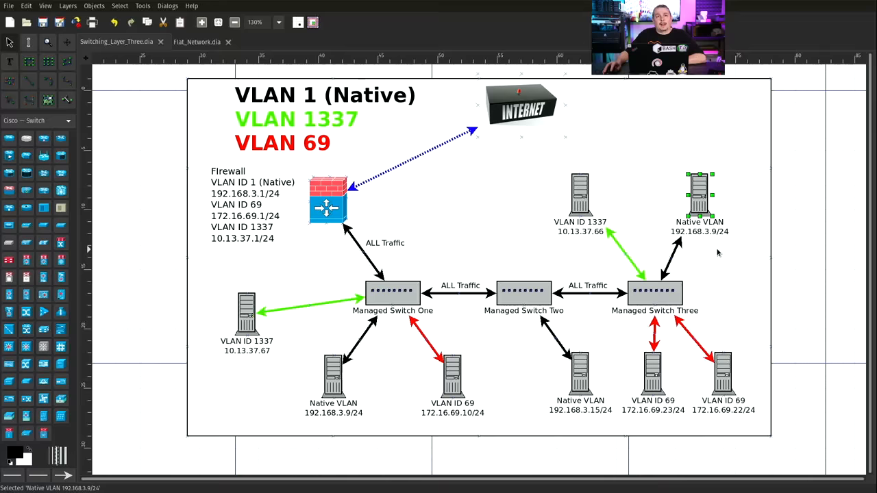
pyautogui.moveTo(734, 240)
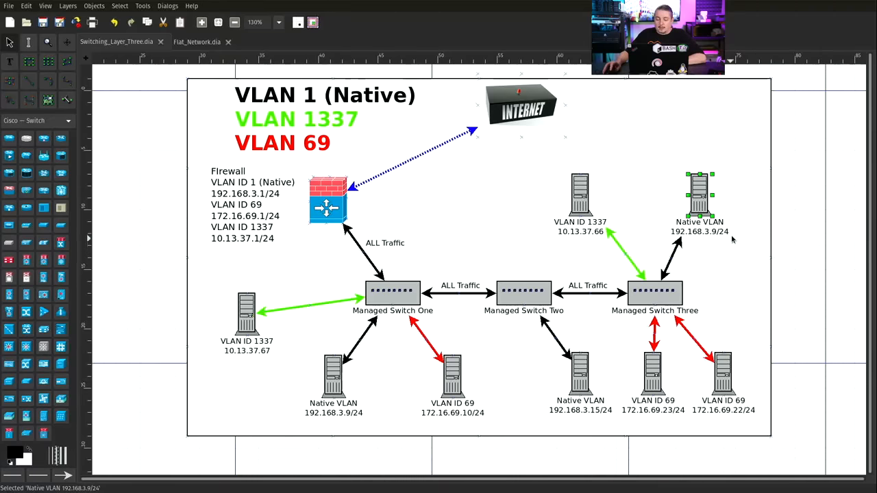
pyautogui.click(723, 373)
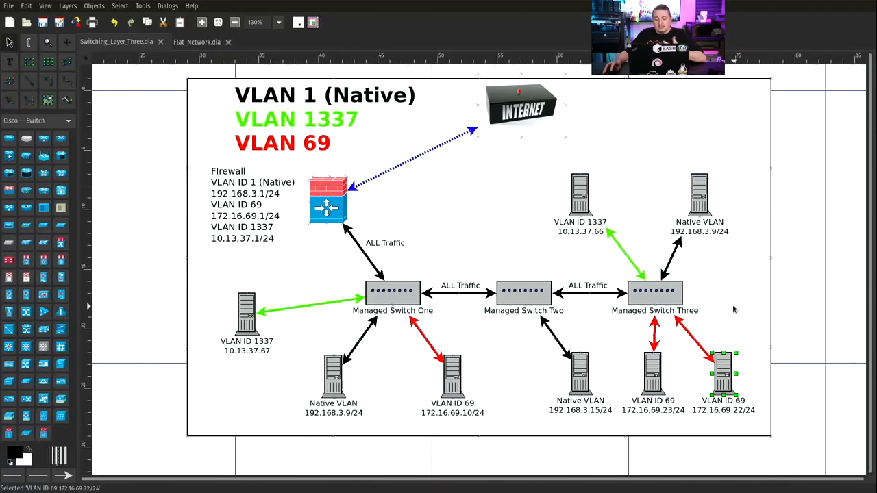
pyautogui.click(580, 195)
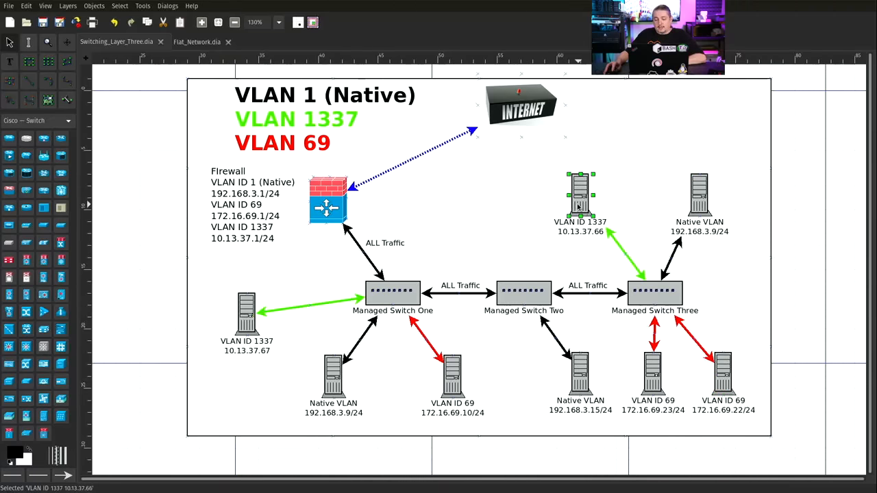
pyautogui.click(699, 195)
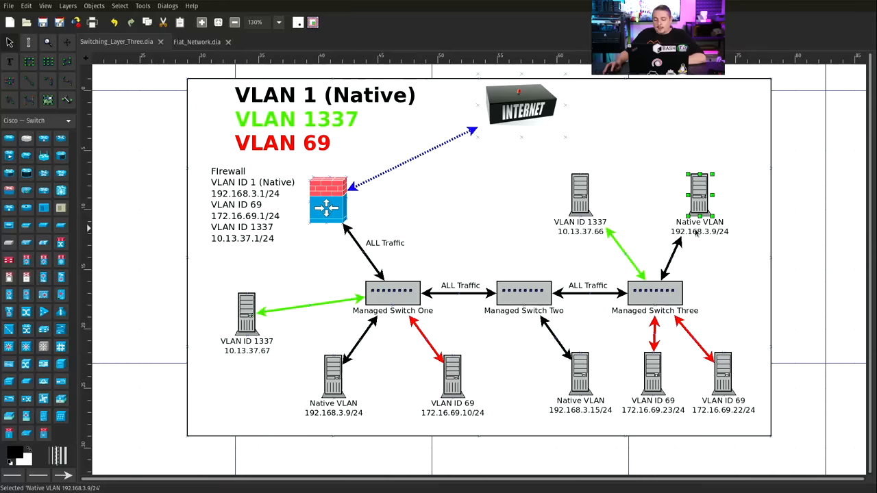
pyautogui.moveTo(669, 290)
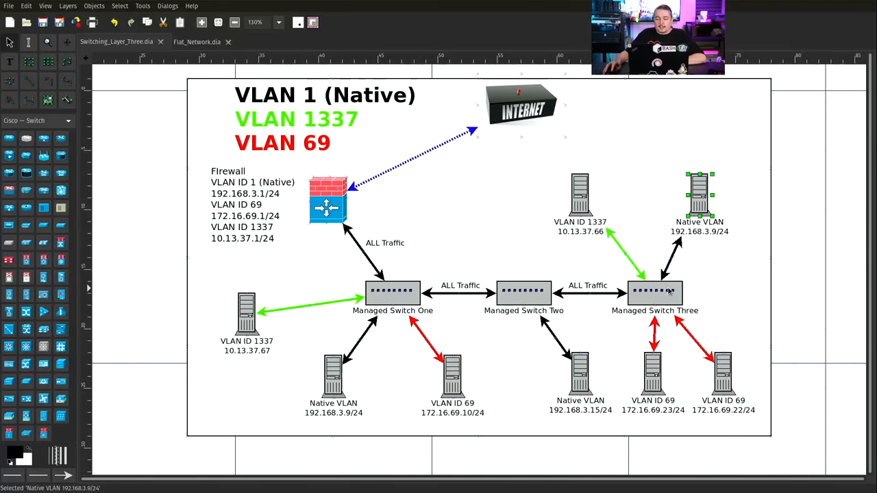
pyautogui.moveTo(718, 238)
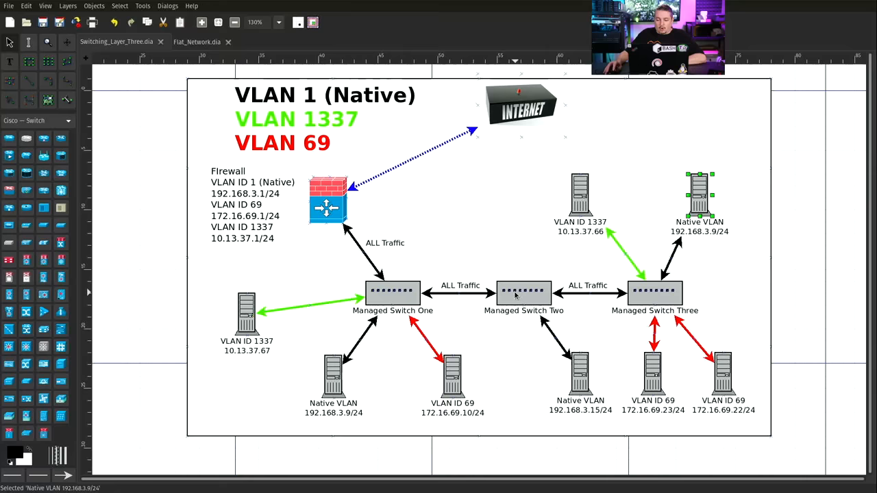
pyautogui.click(334, 376)
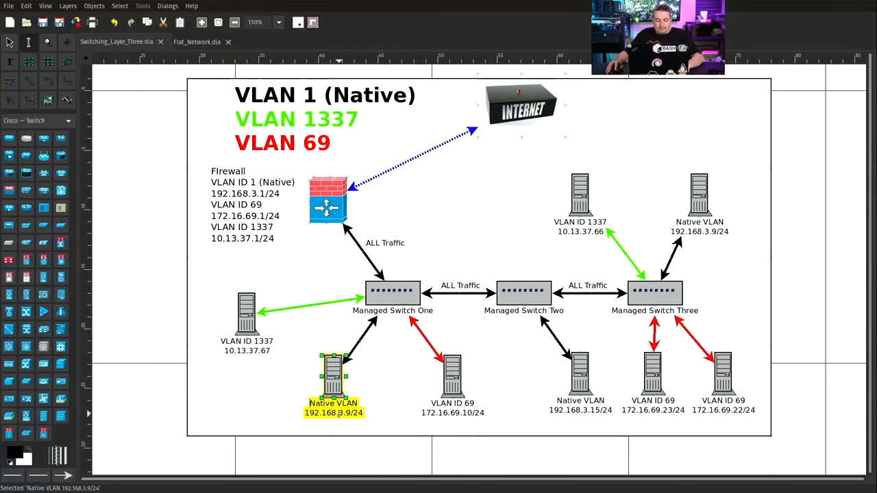
pyautogui.moveTo(486, 340)
pyautogui.write('8')
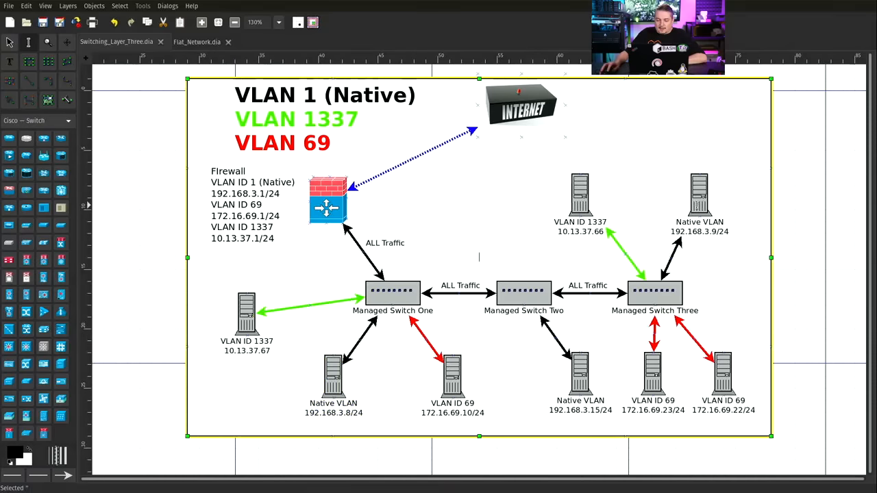
# - Point out the 192.168.3.9 native host, Managed Switches One and Three and the firewall in turn
pyautogui.click(699, 197)
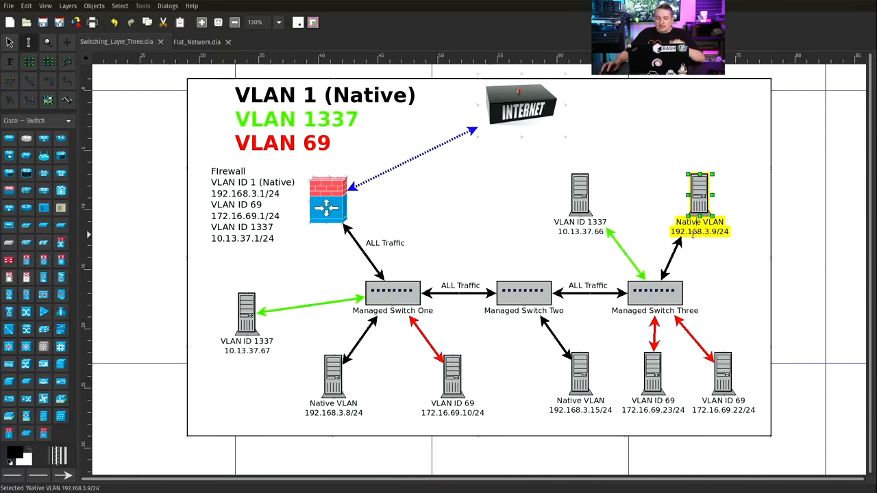
pyautogui.click(655, 293)
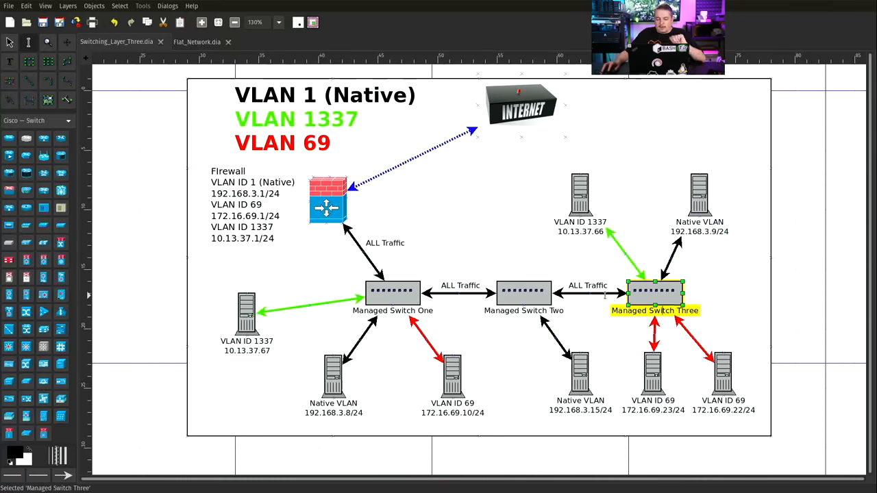
pyautogui.click(392, 294)
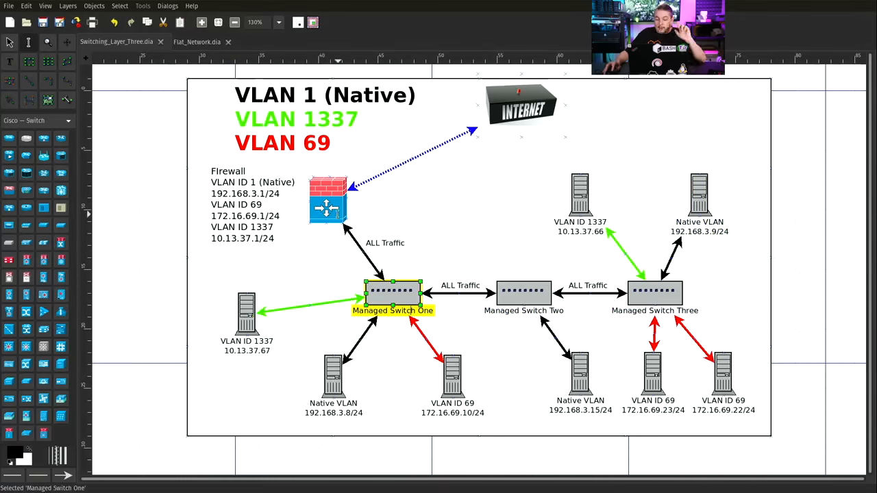
pyautogui.click(328, 198)
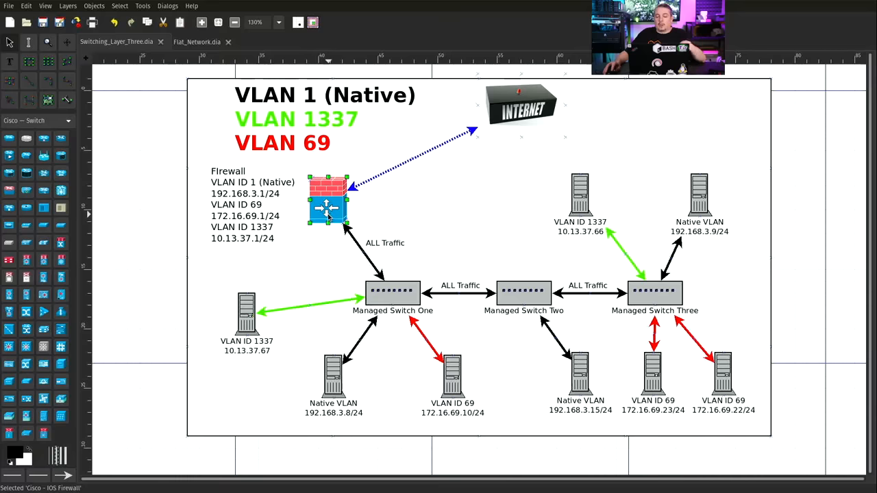
pyautogui.moveTo(669, 234)
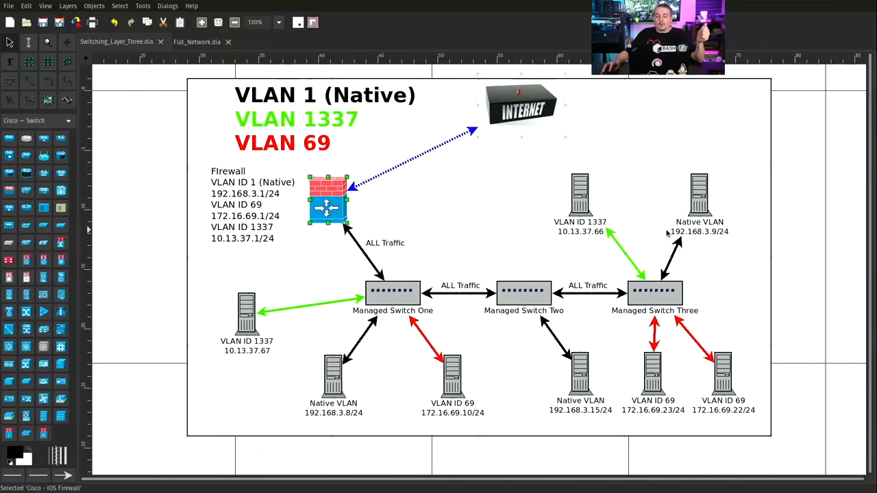
pyautogui.moveTo(425, 268)
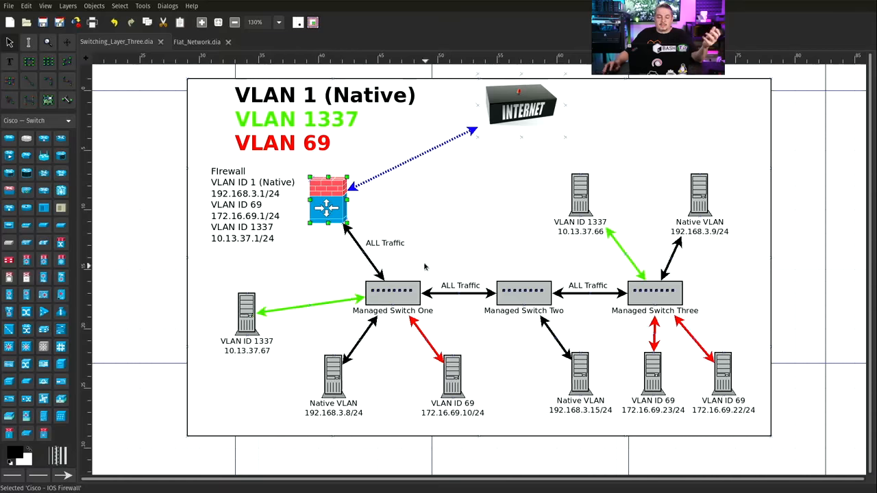
pyautogui.moveTo(392, 288)
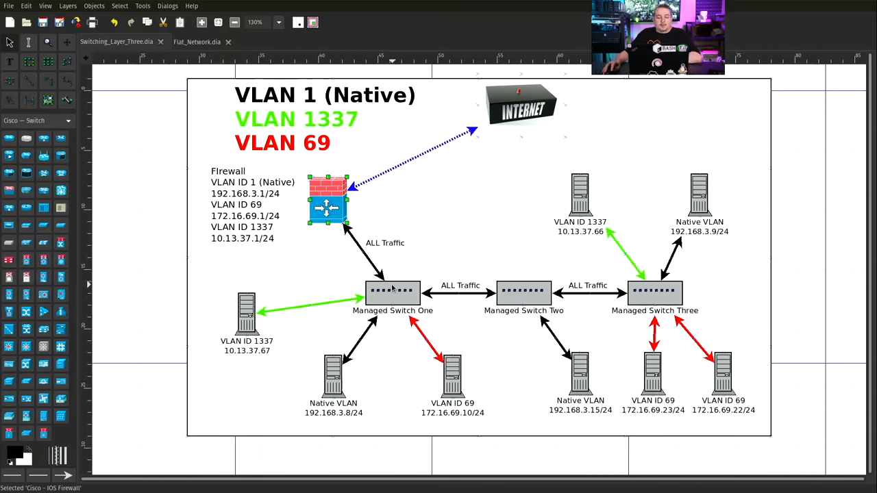
pyautogui.click(392, 293)
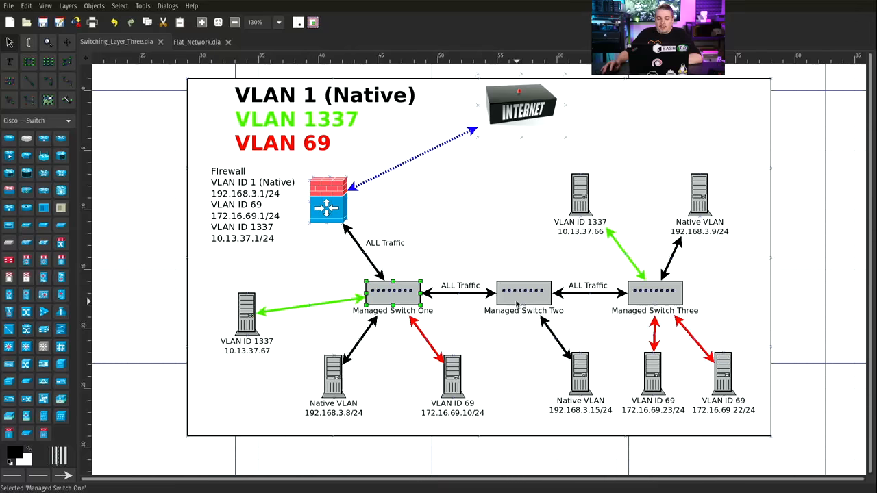
pyautogui.click(655, 293)
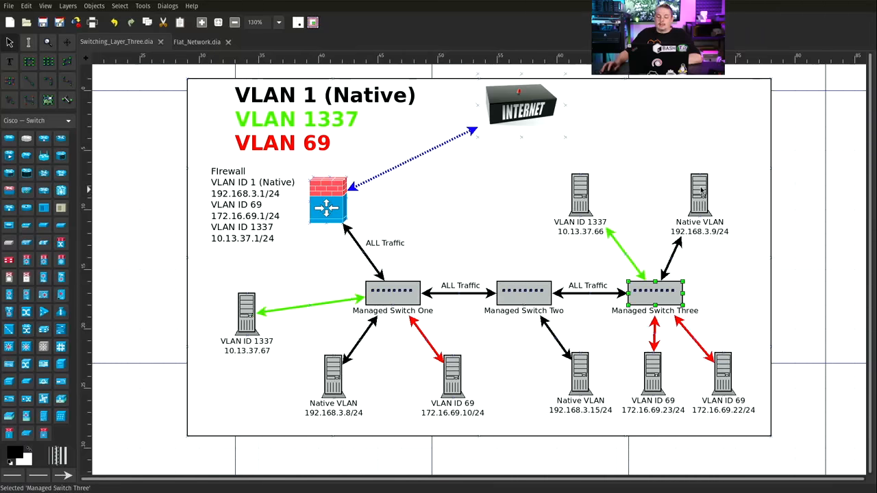
pyautogui.moveTo(528, 293)
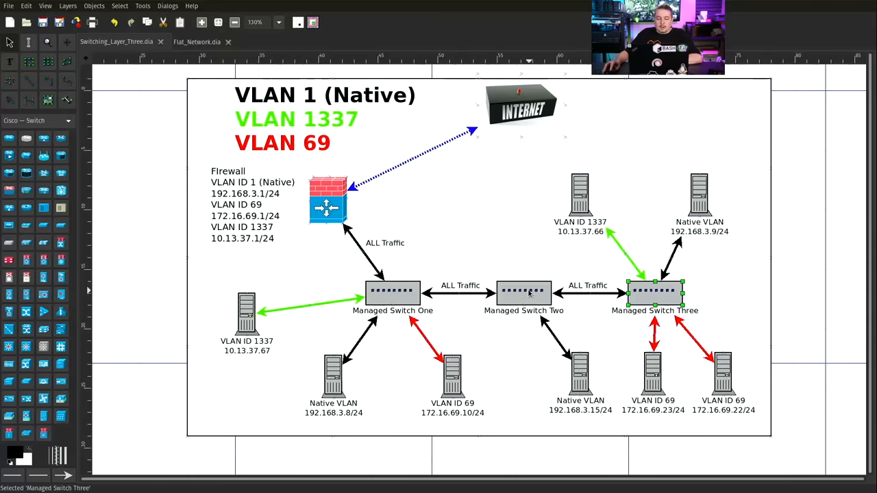
pyautogui.moveTo(332, 191)
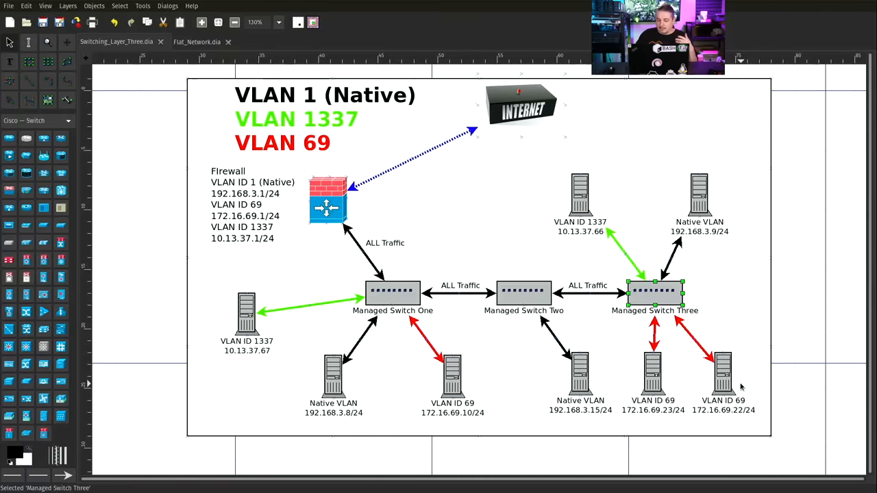
pyautogui.moveTo(571, 203)
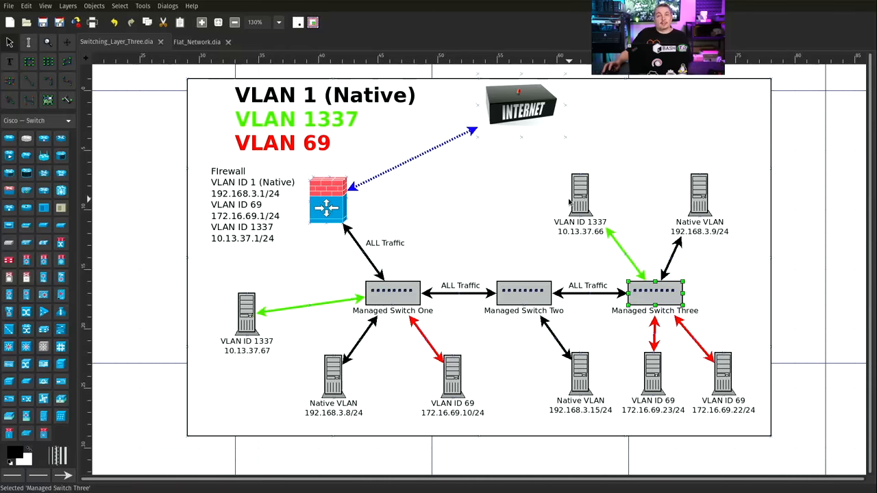
pyautogui.moveTo(459, 299)
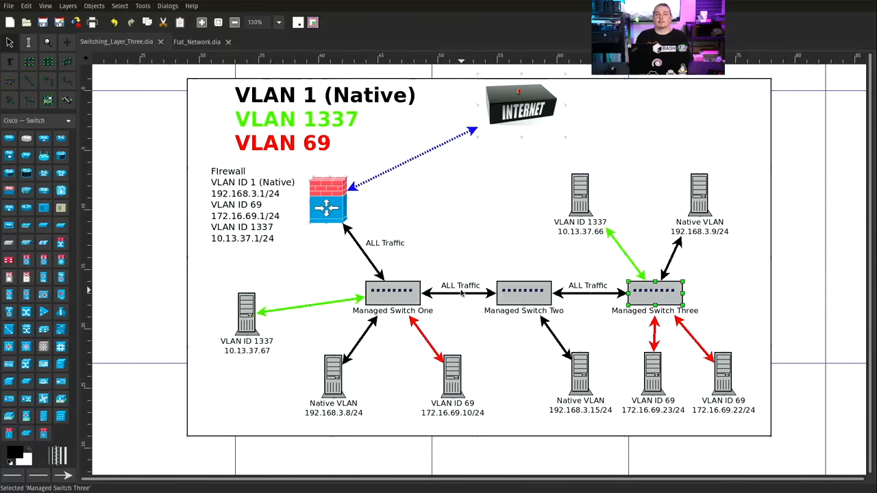
pyautogui.moveTo(458, 216)
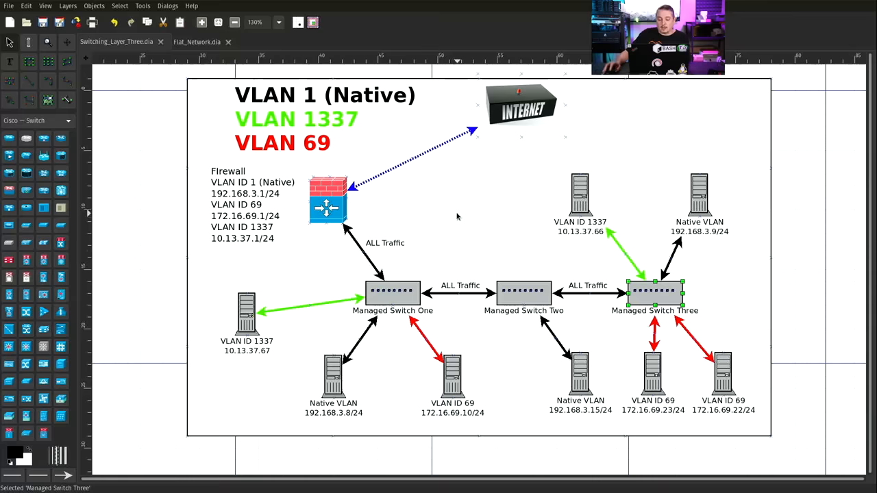
pyautogui.moveTo(715, 298)
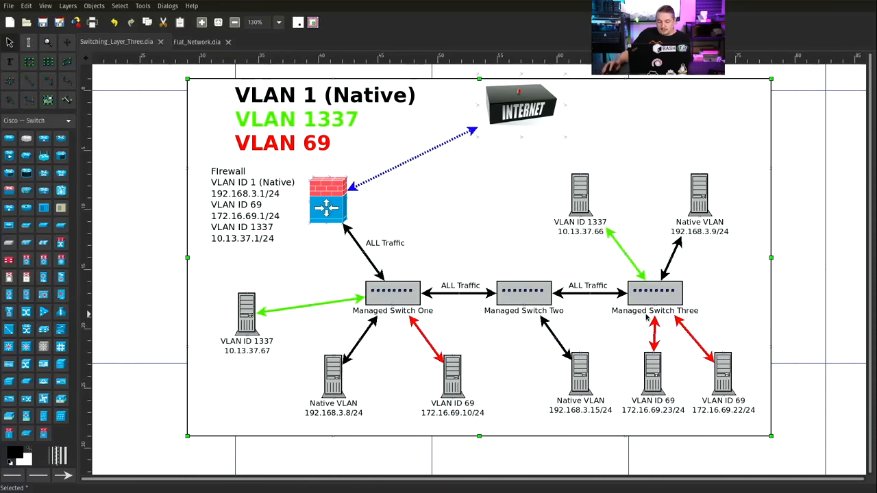
pyautogui.click(699, 195)
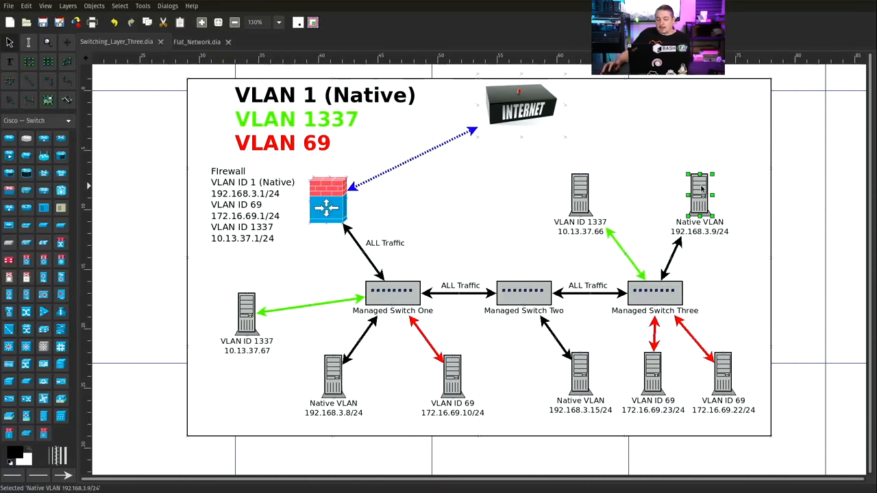
pyautogui.moveTo(698, 263)
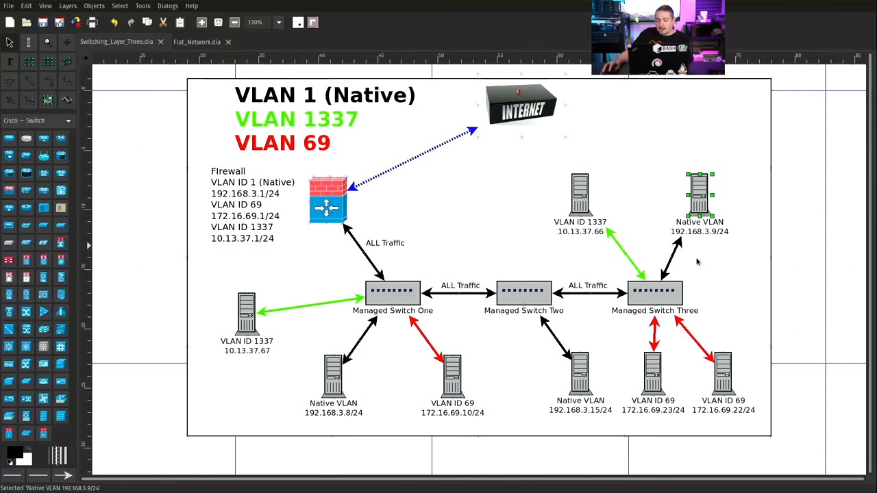
pyautogui.click(655, 293)
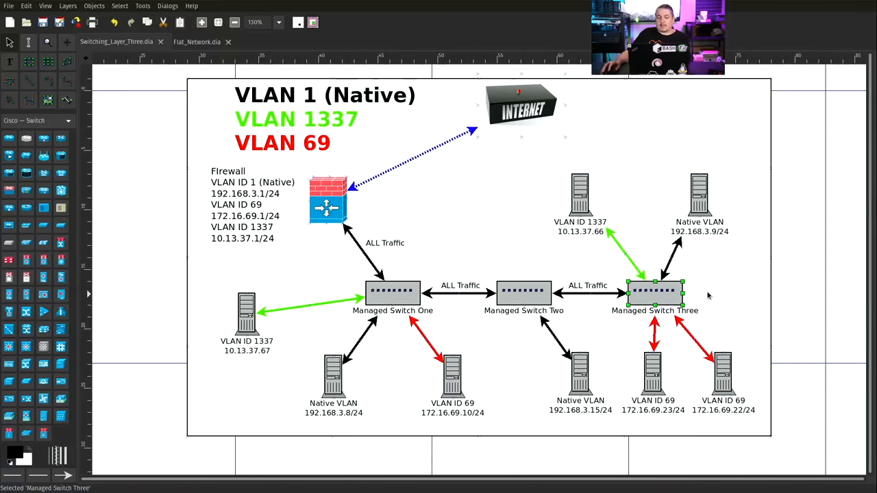
pyautogui.moveTo(709, 293)
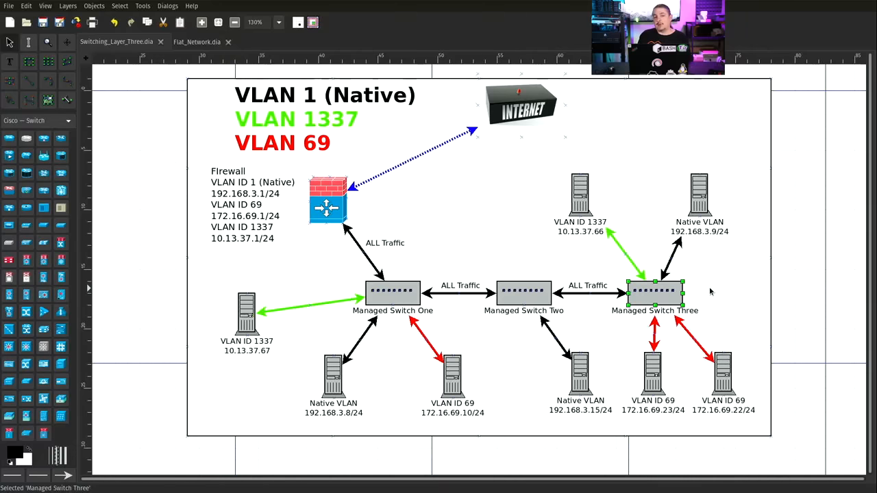
pyautogui.moveTo(727, 233)
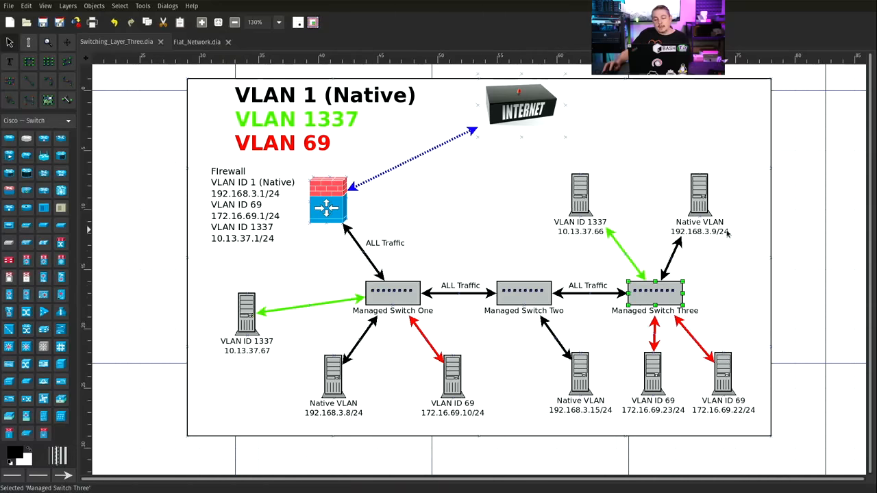
pyautogui.moveTo(720, 263)
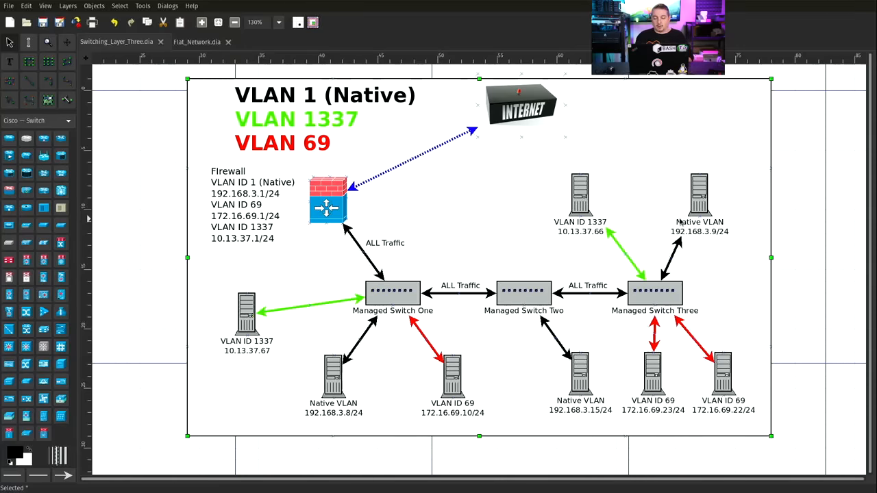
pyautogui.moveTo(477, 197)
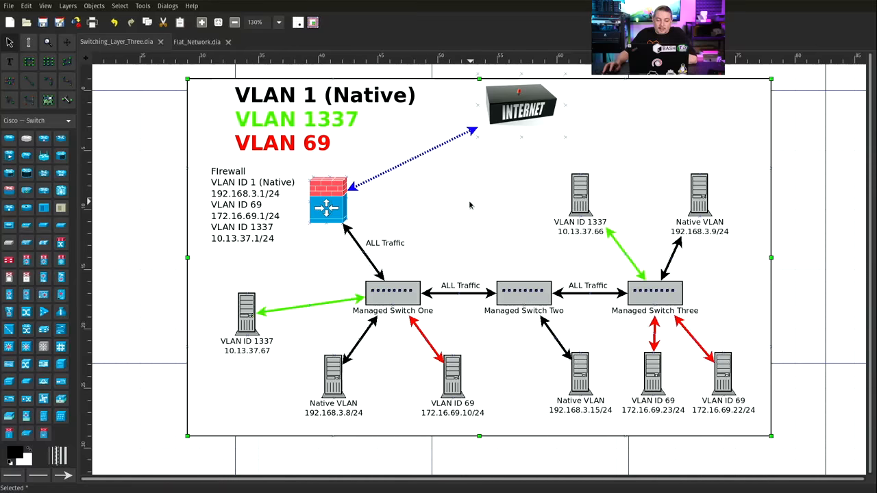
pyautogui.click(327, 199)
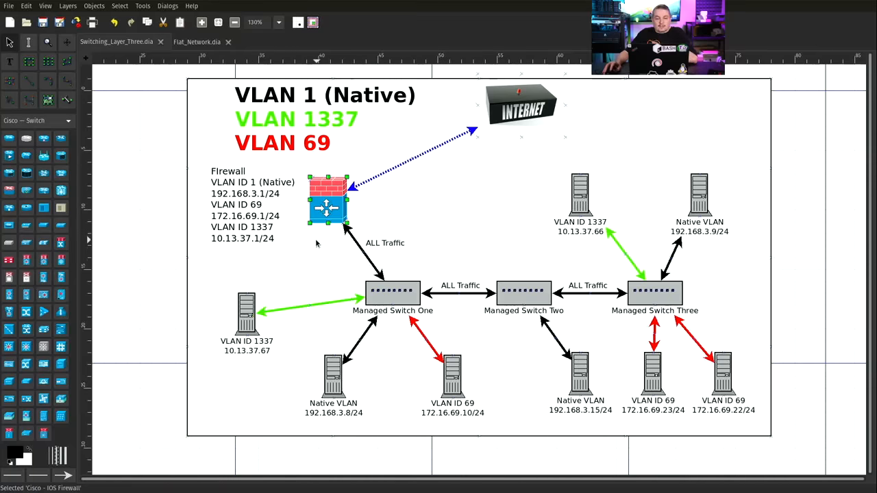
pyautogui.click(723, 373)
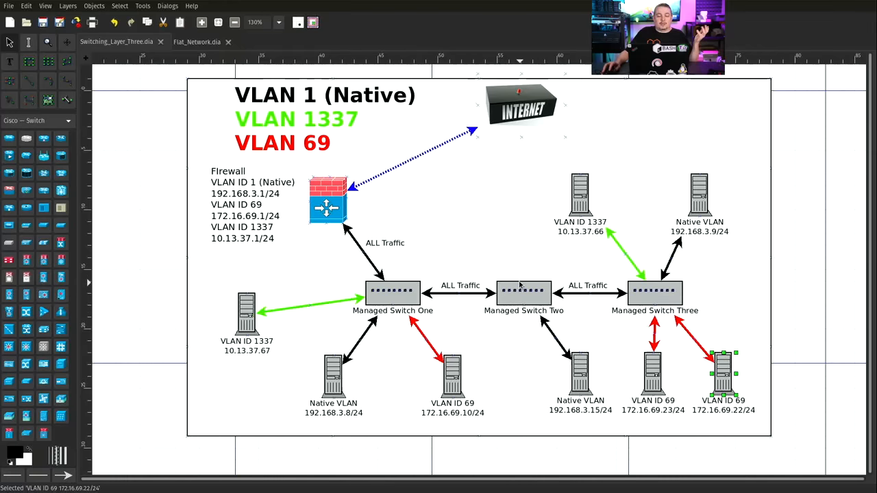
pyautogui.moveTo(521, 236)
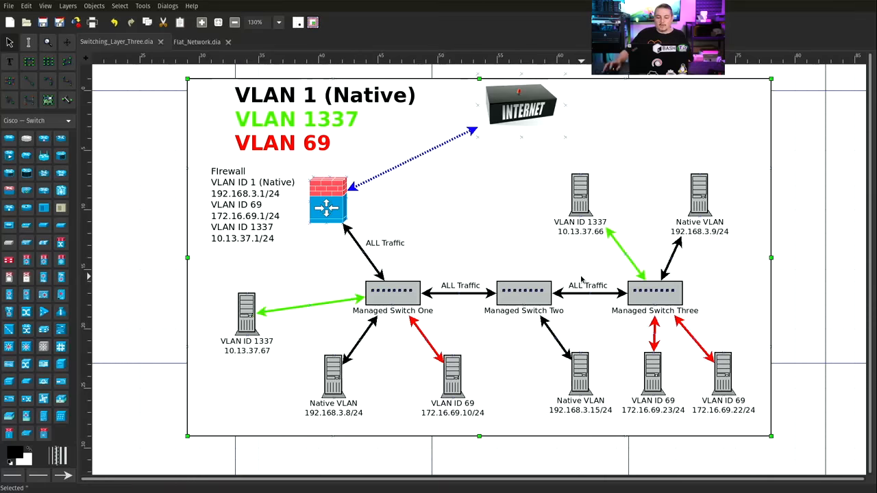
pyautogui.moveTo(508, 333)
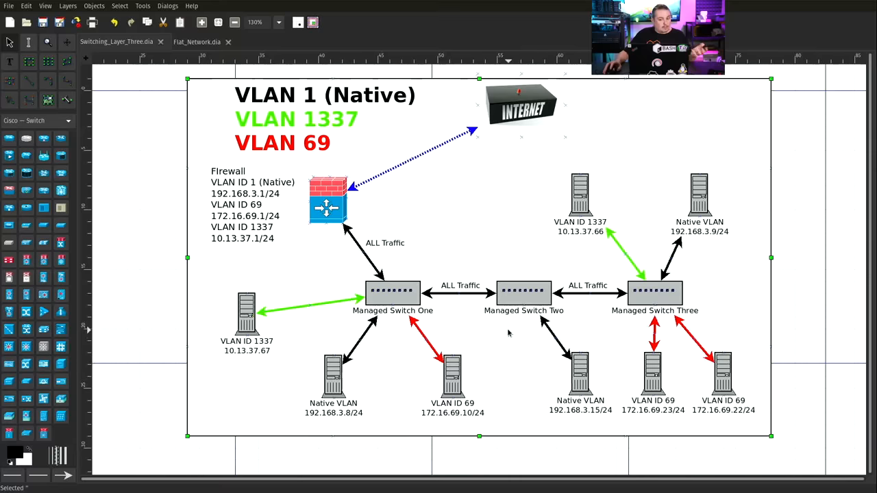
pyautogui.click(326, 199)
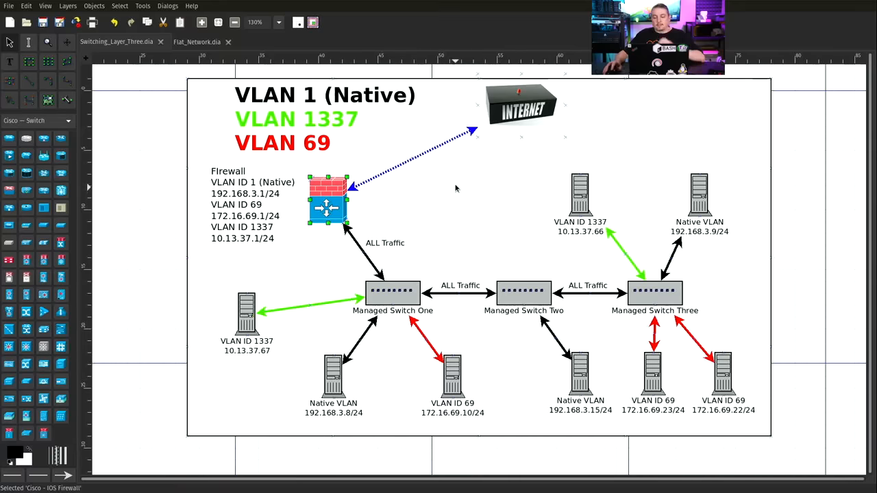
pyautogui.moveTo(453, 181)
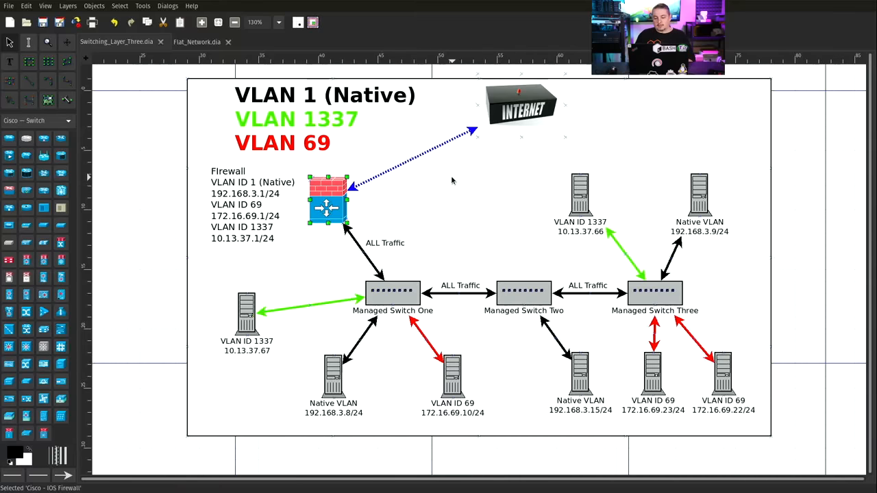
pyautogui.moveTo(646, 337)
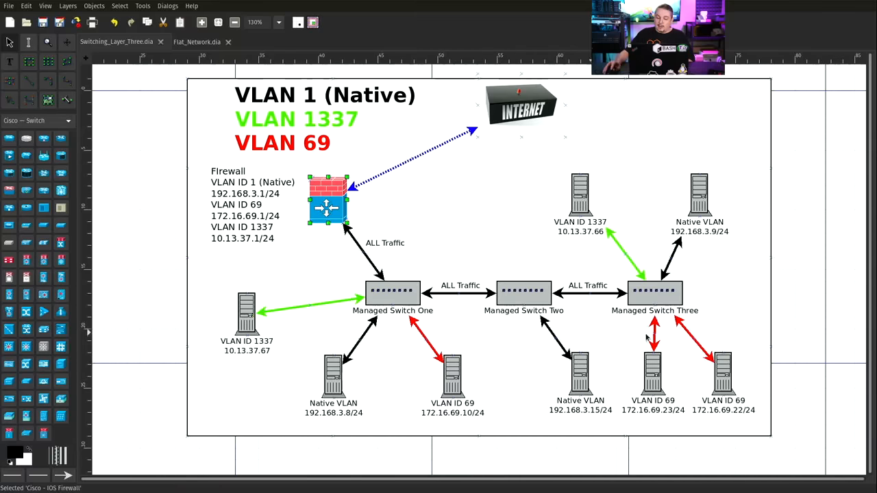
pyautogui.moveTo(663, 286)
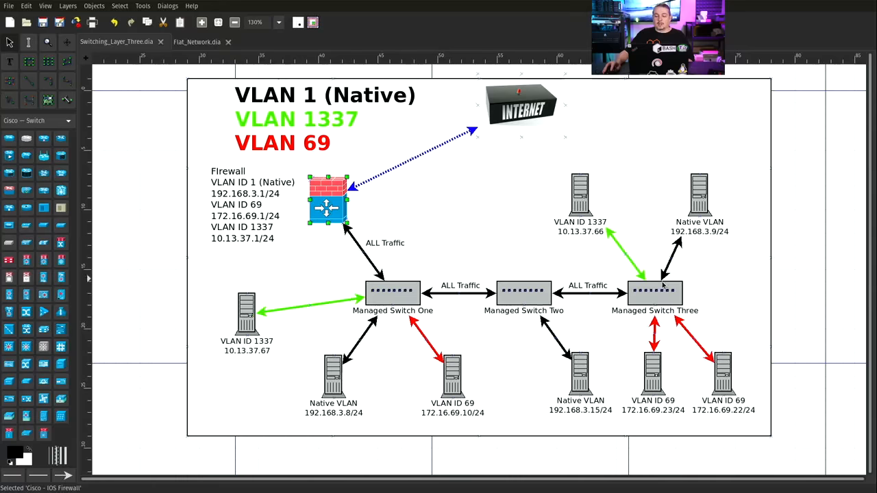
pyautogui.click(396, 381)
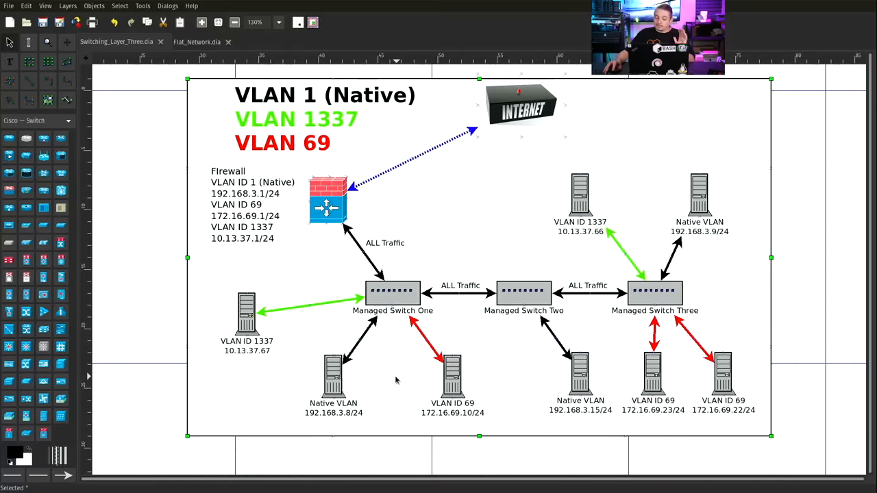
pyautogui.moveTo(389, 350)
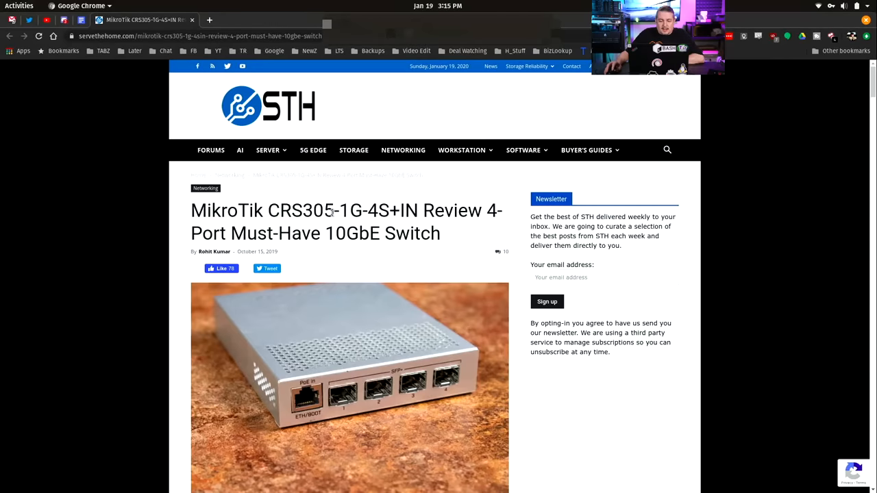
pyautogui.moveTo(406, 224)
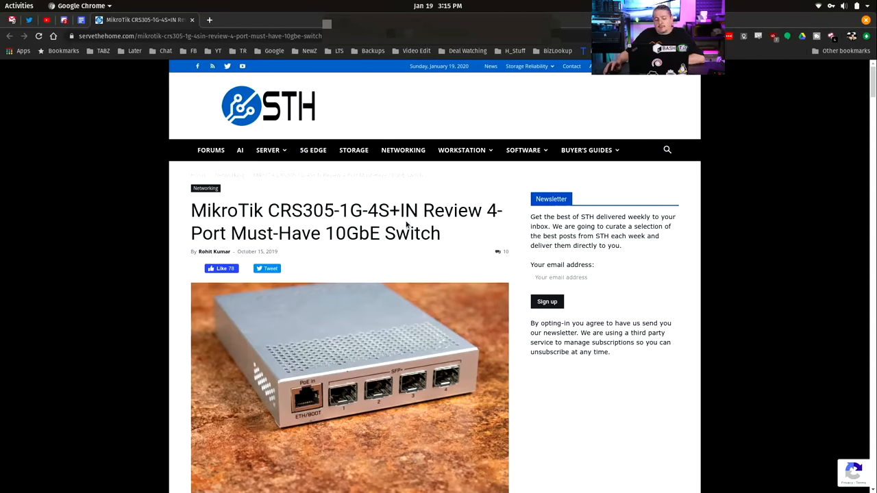
pyautogui.moveTo(762, 118)
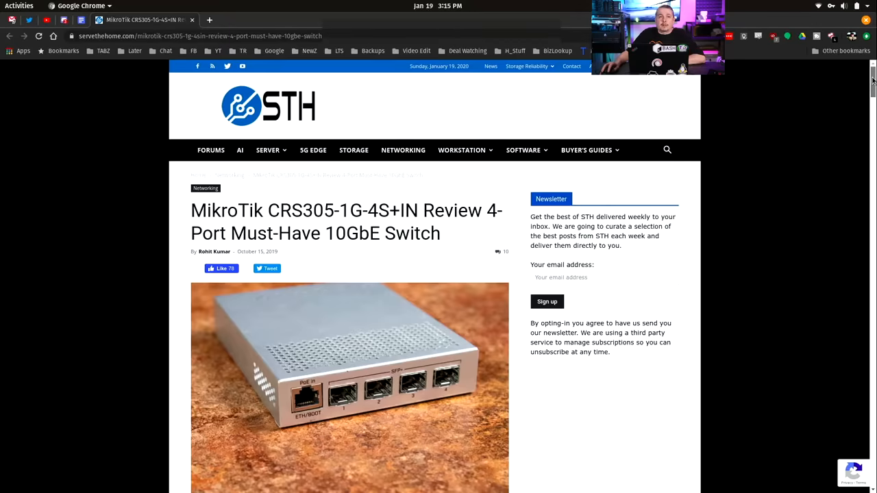
# - Scroll the MikroTik CRS305 review down to its performance and power consumption figures
pyautogui.scroll(-3)
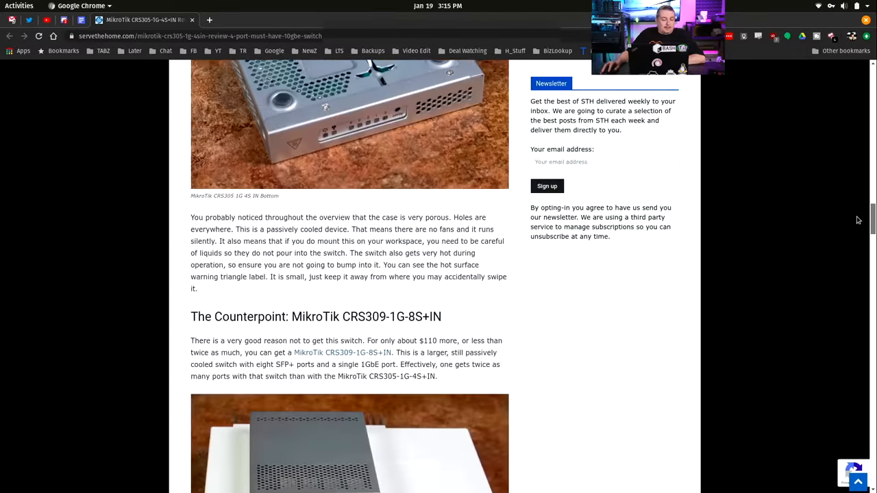
pyautogui.scroll(-3)
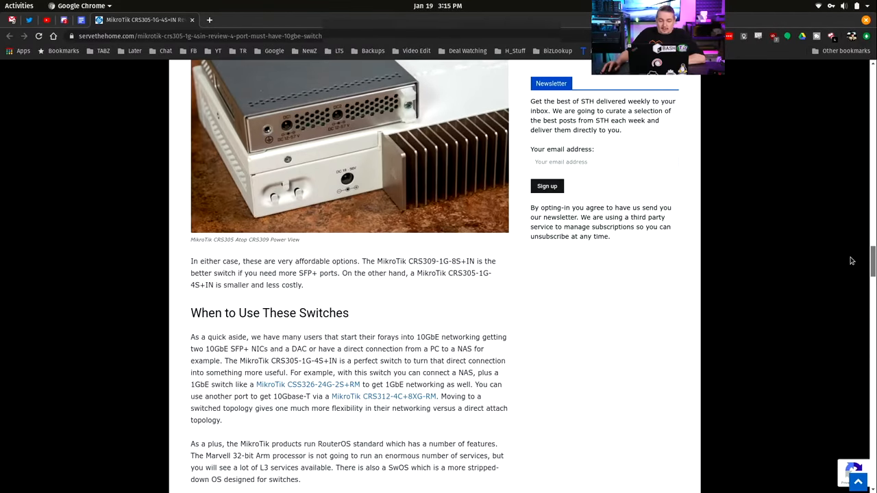
pyautogui.scroll(-3)
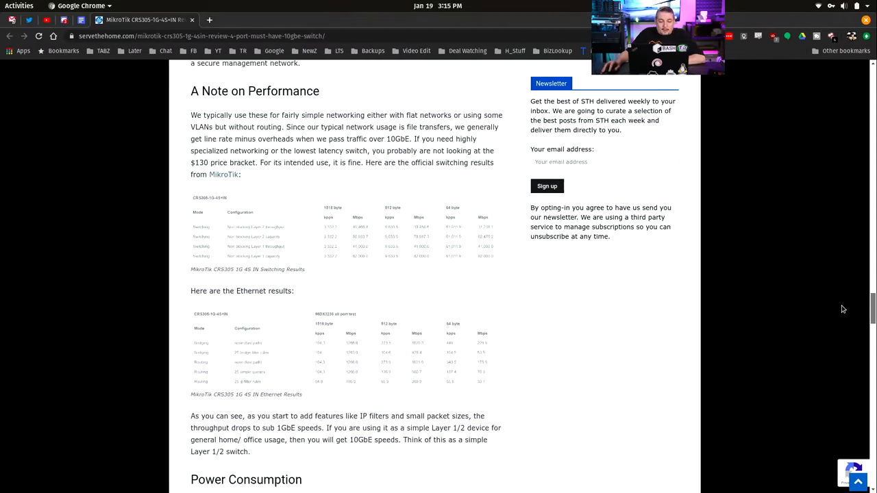
pyautogui.scroll(-3)
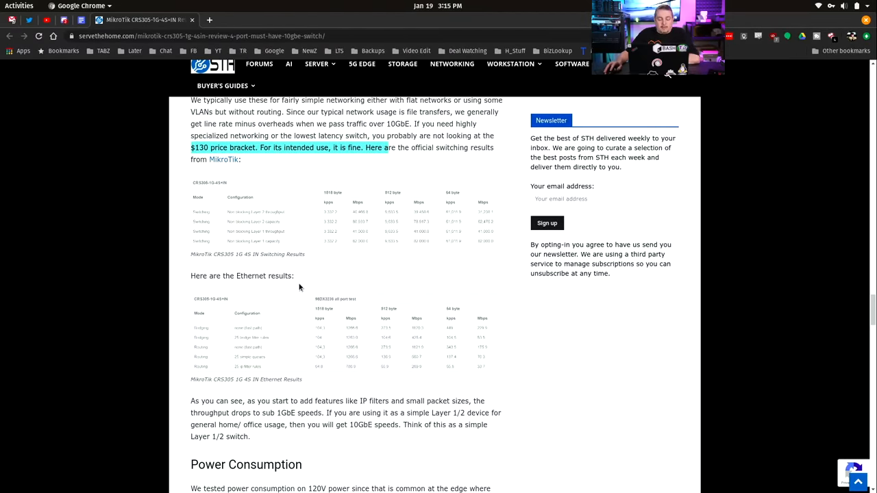
pyautogui.scroll(-3)
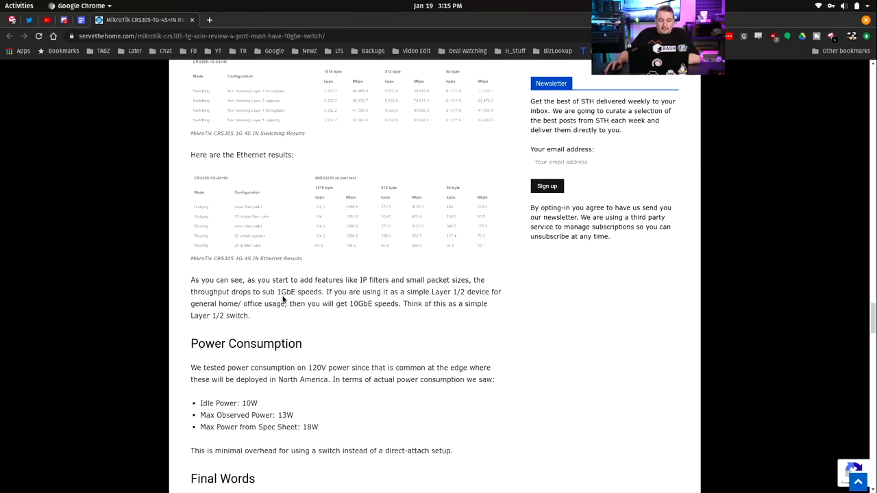
pyautogui.moveTo(190, 280); pyautogui.dragTo(287, 279)
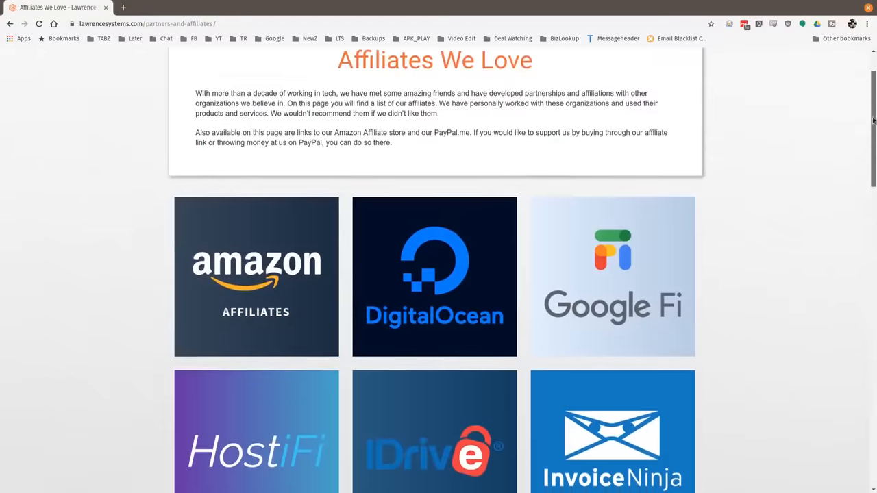
# - Scroll the affiliates page past the Linode, Netgate, PayPal and TubeBuddy tiles
pyautogui.scroll(-3)
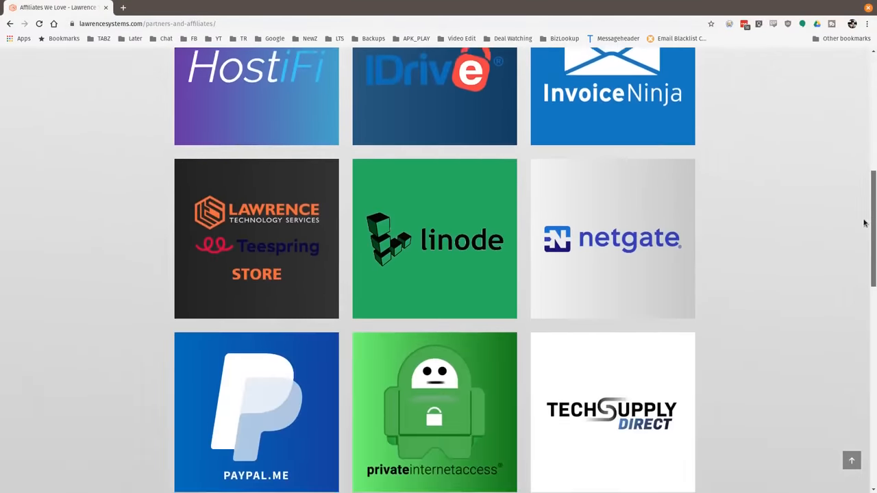
pyautogui.scroll(-3)
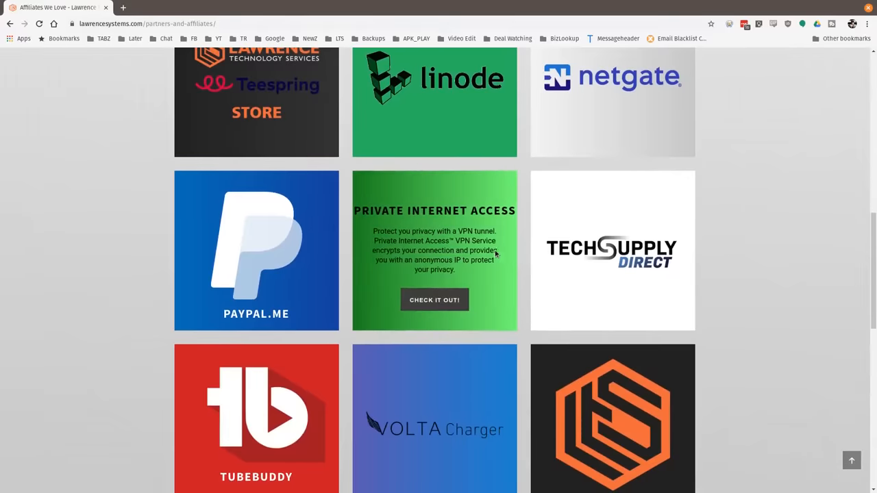